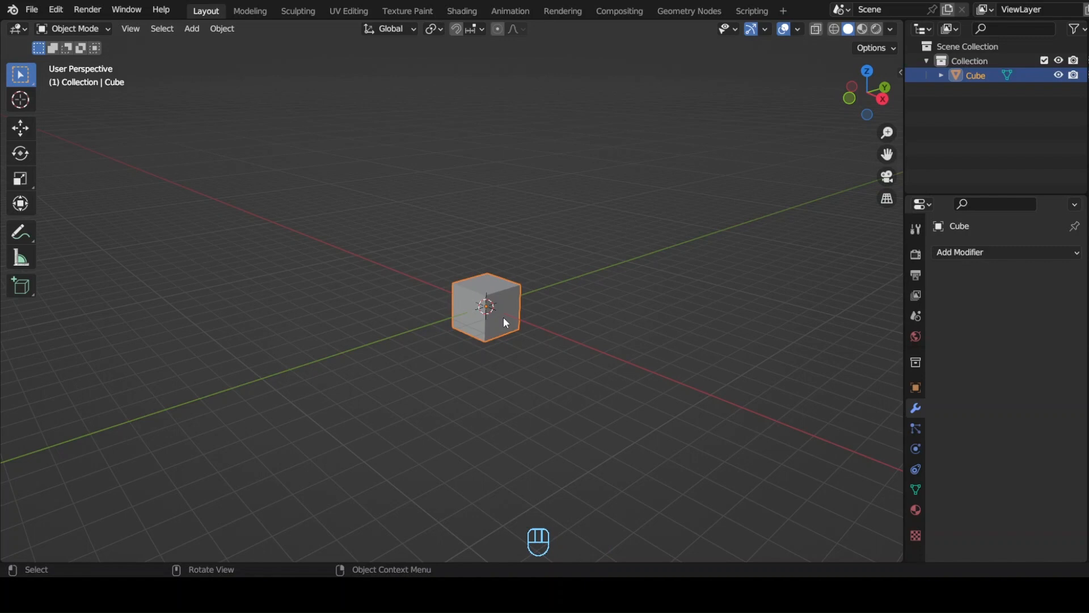
Add a Subdivision modifier to the cube and merge all its vertices at the centre.
{"action": "key", "text": "ctrl+2"}
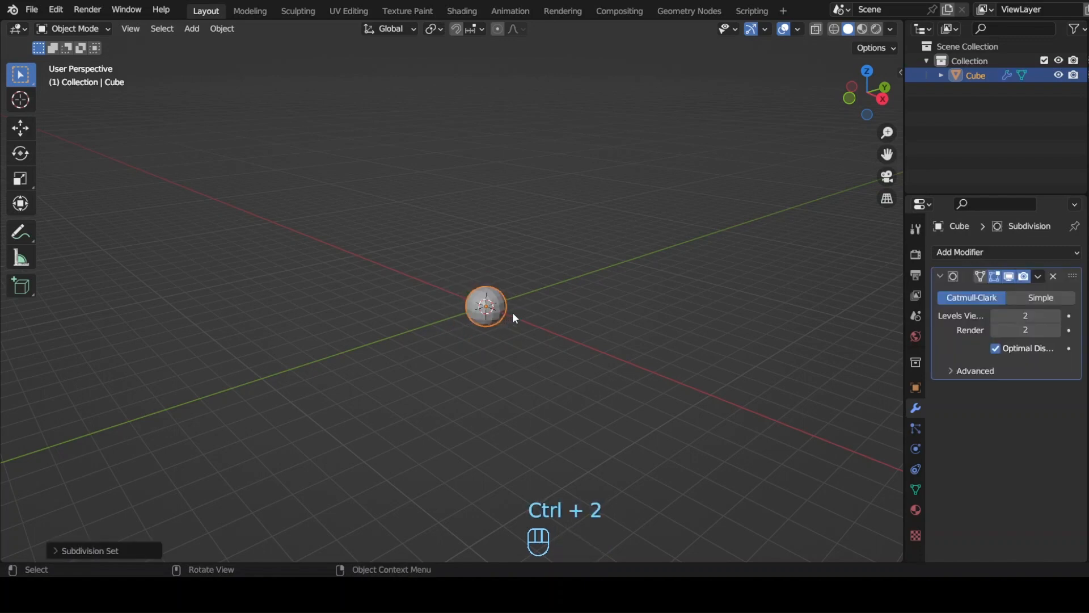
{"action": "key", "text": "Tab"}
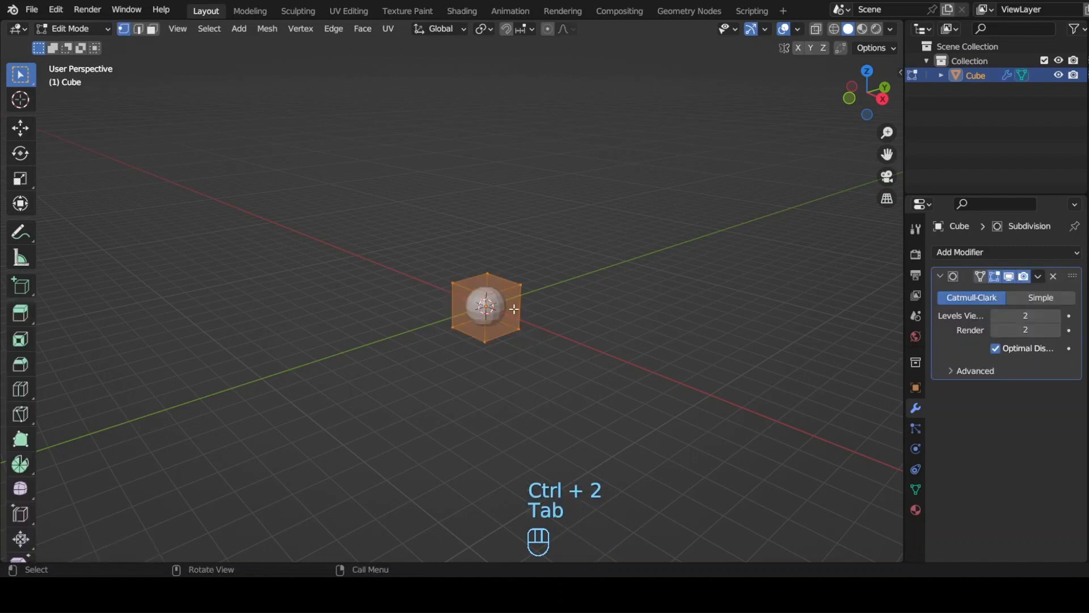
{"action": "key", "text": "M"}
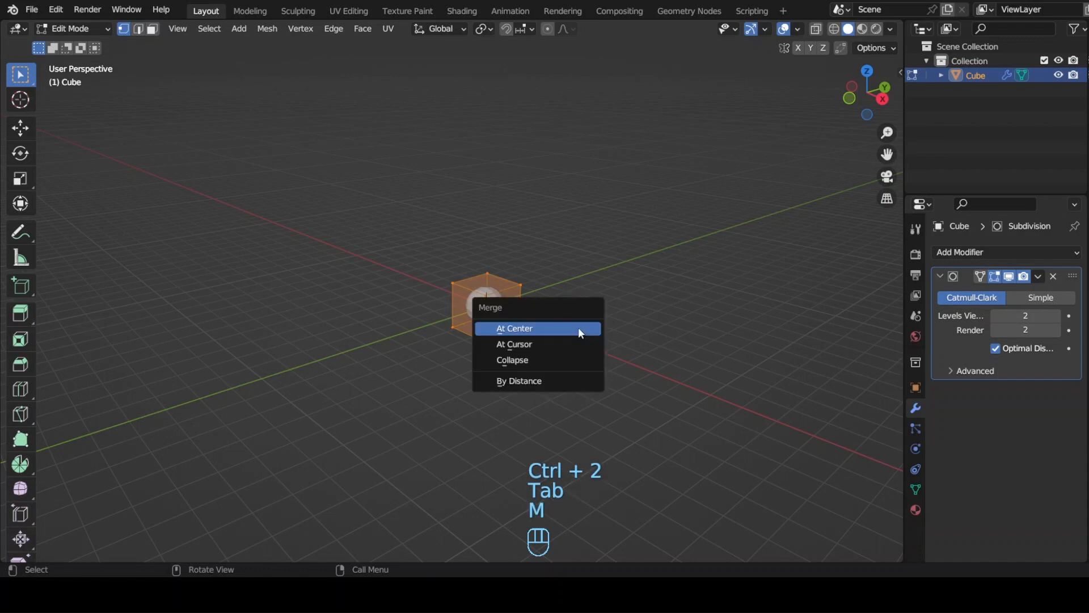
{"action": "left_click", "coordinate": [515, 329]}
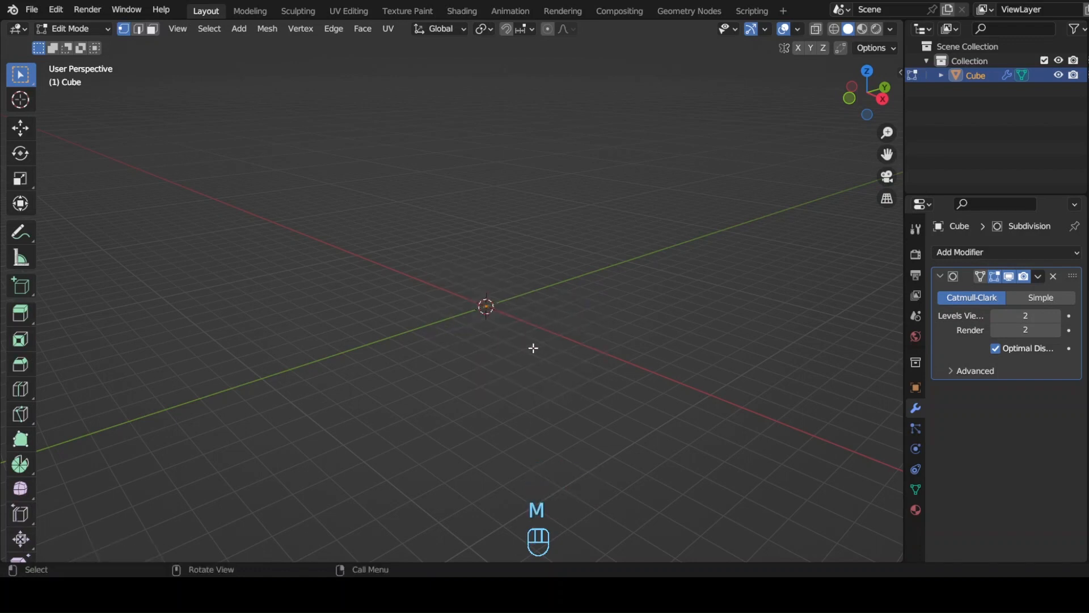
{"action": "key", "text": "M"}
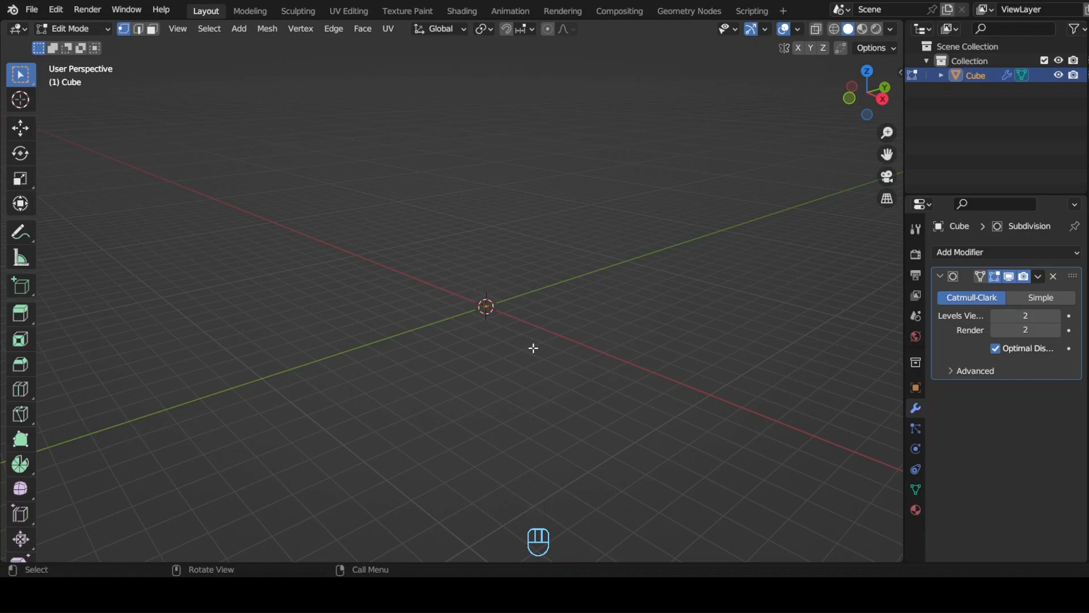
In right side view, extrude the point into a vase half-profile and adjust its vertices.
{"action": "key", "text": "KP_3"}
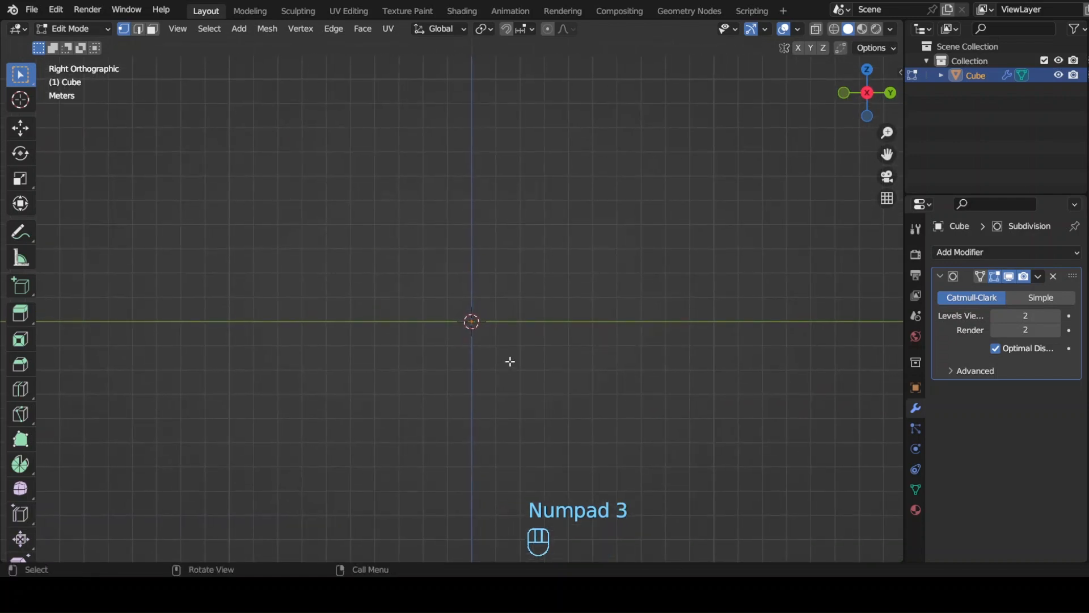
{"action": "key", "text": "E"}
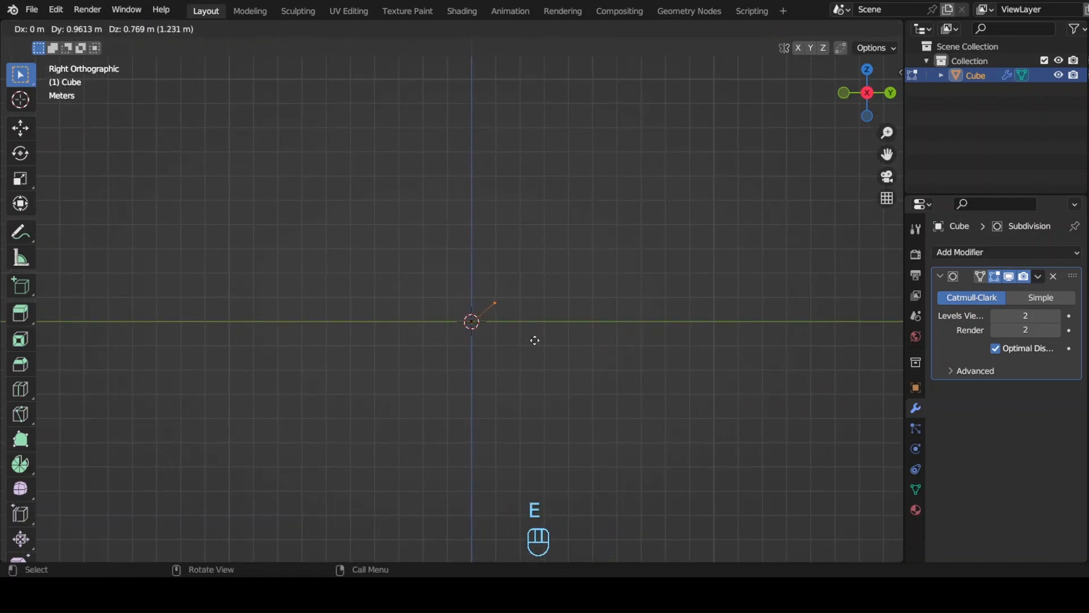
{"action": "key", "text": "E"}
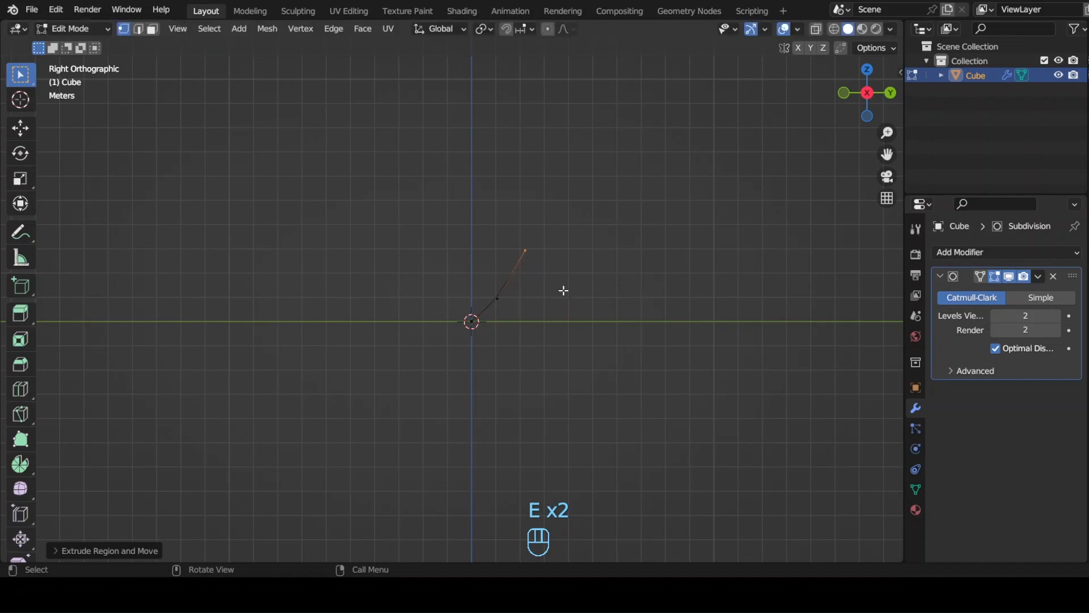
{"action": "key", "text": "g"}
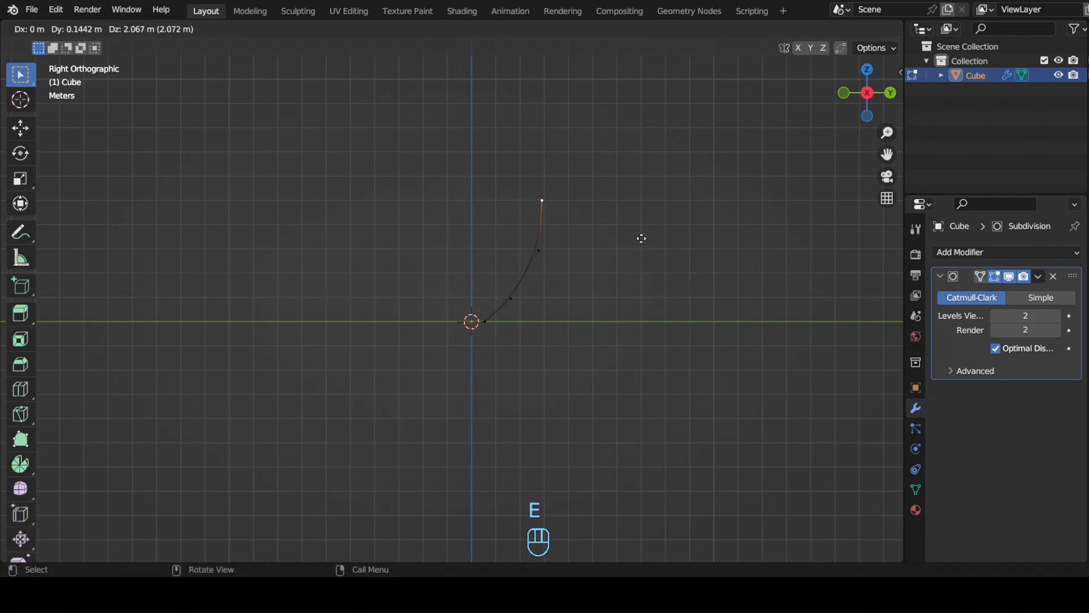
{"action": "key", "text": "E"}
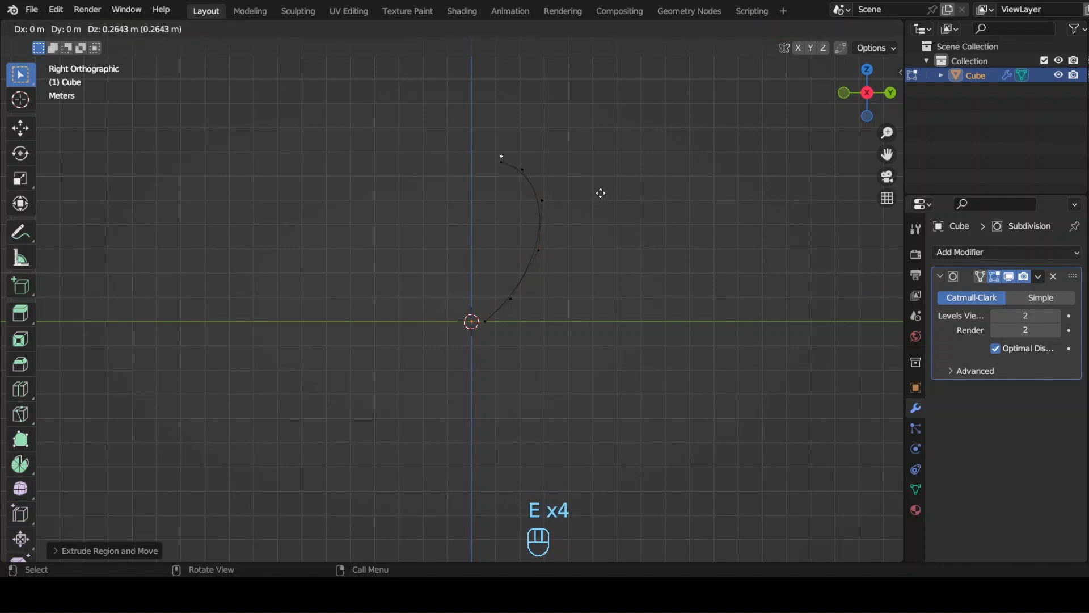
{"action": "mouse_move", "coordinate": [619, 175]}
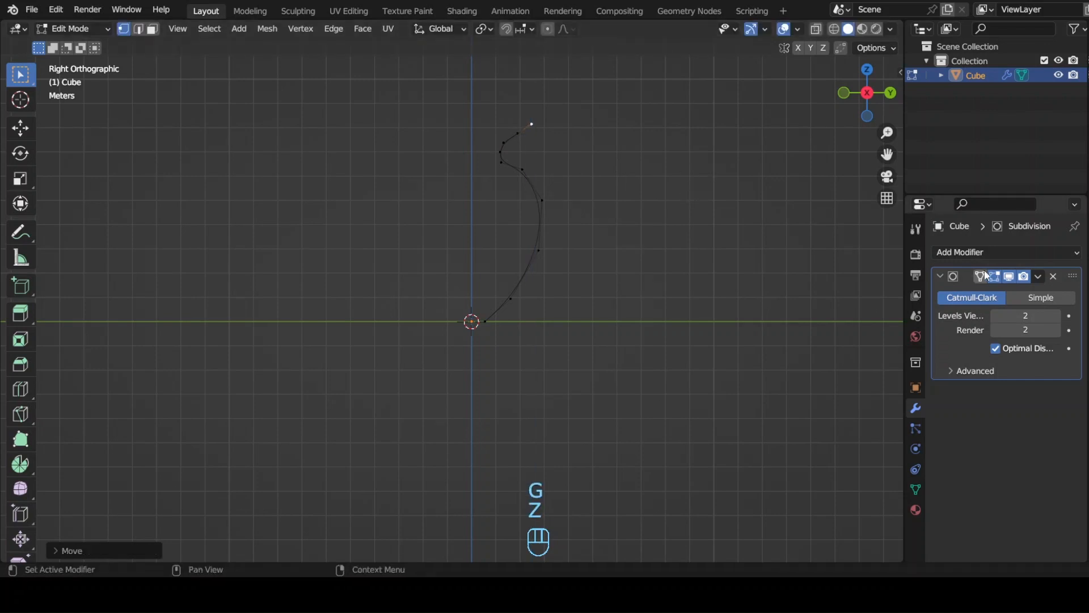
{"action": "key", "text": "Tab"}
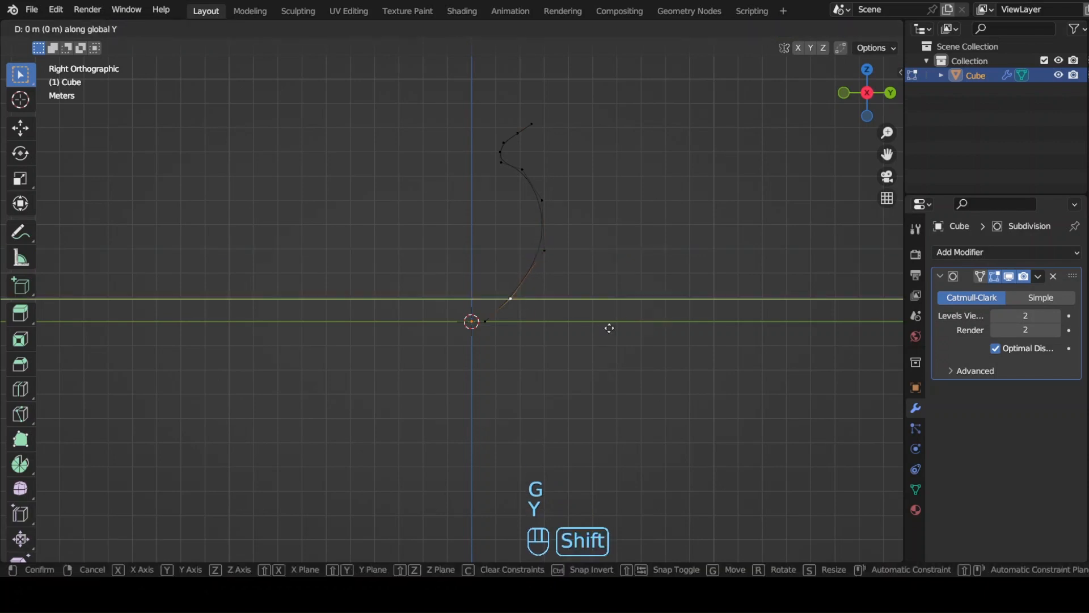
{"action": "key", "text": "Tab"}
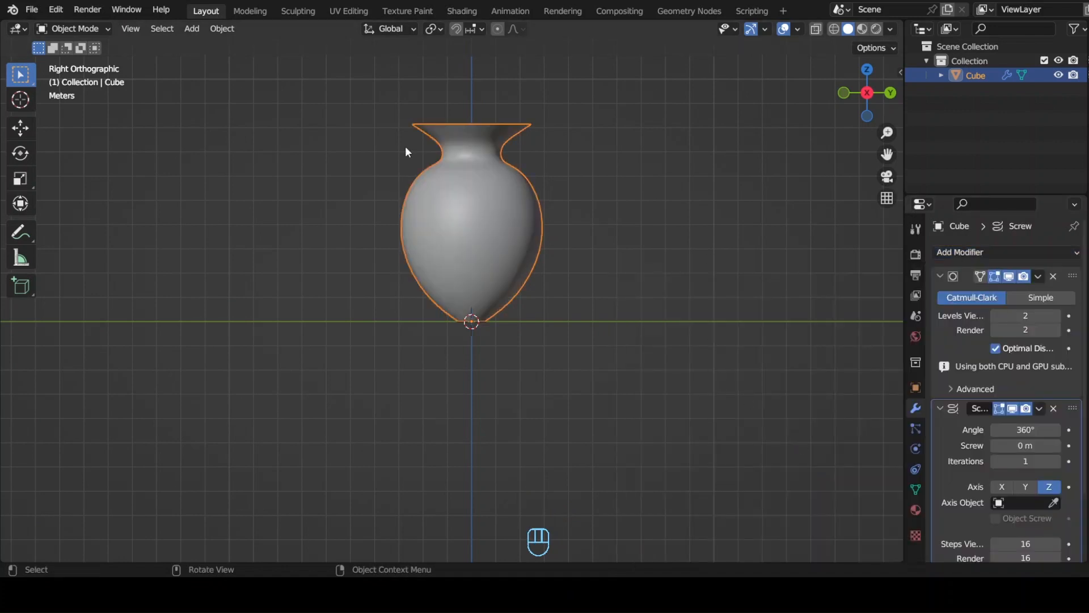
With X-ray view, move profile vertices to reshape the spun vase's neck and rim.
{"action": "key", "text": "Tab"}
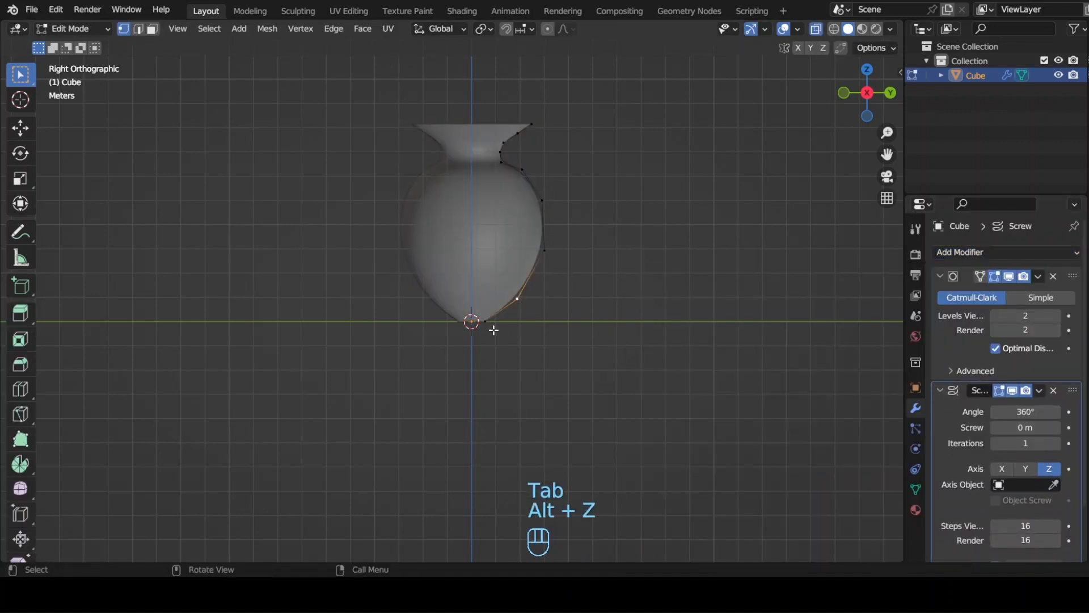
{"action": "key", "text": "E"}
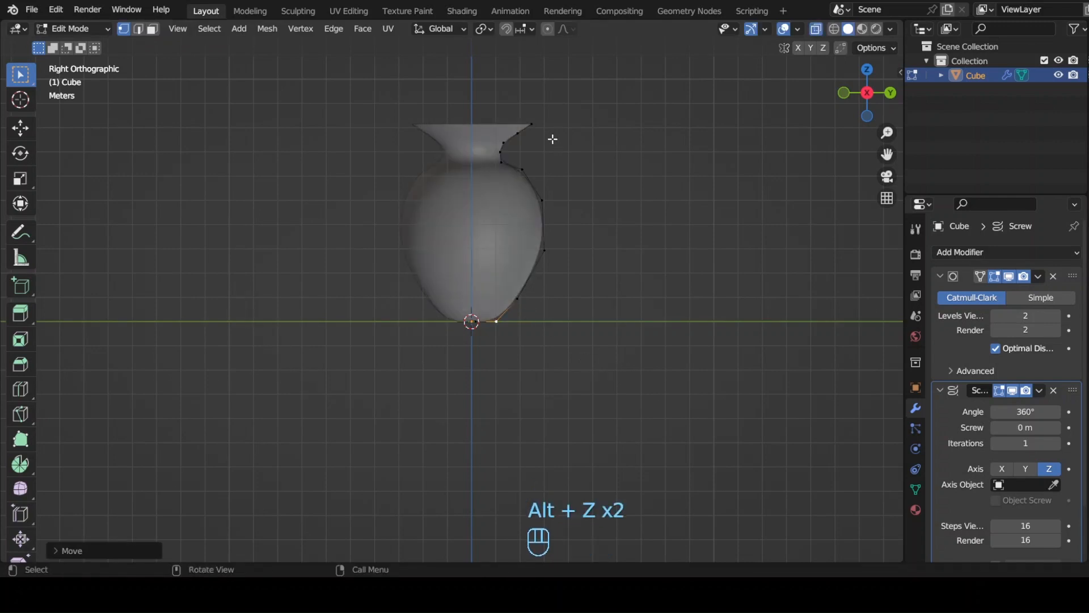
{"action": "key", "text": "r"}
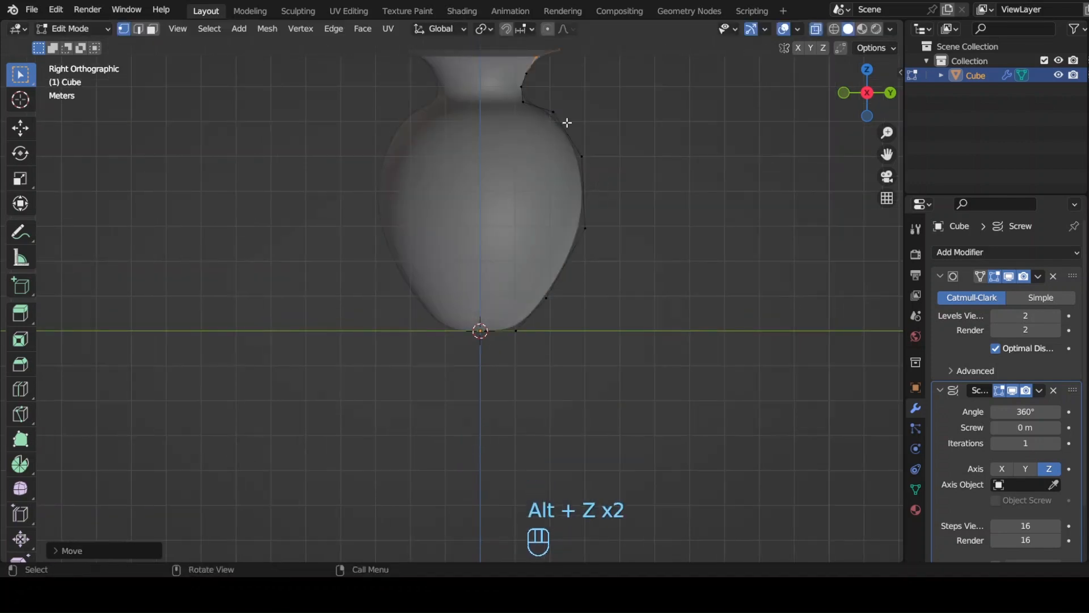
{"action": "key", "text": "g"}
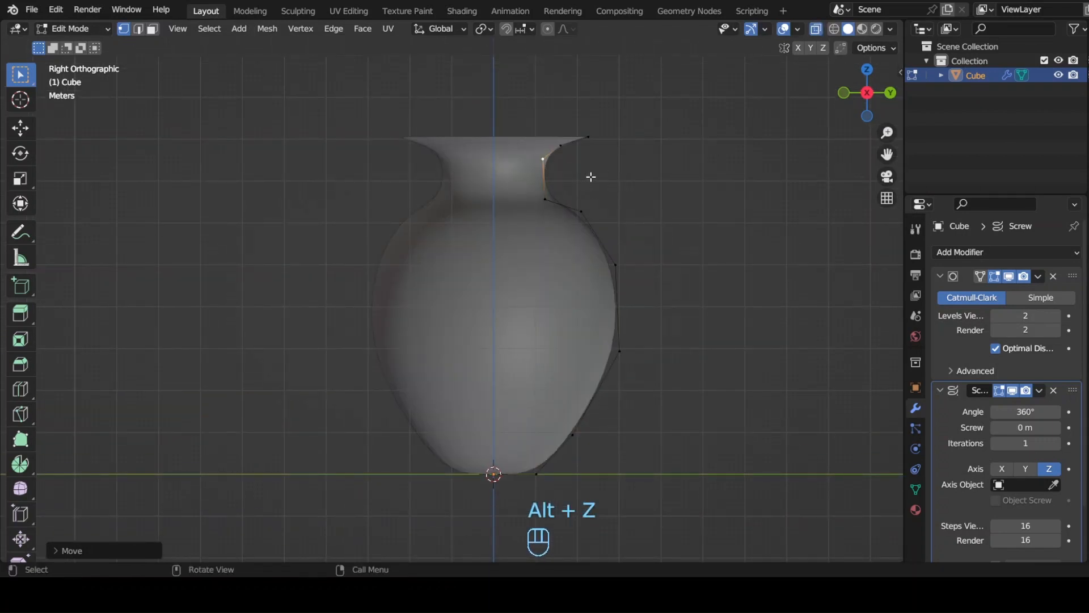
{"action": "key", "text": "G"}
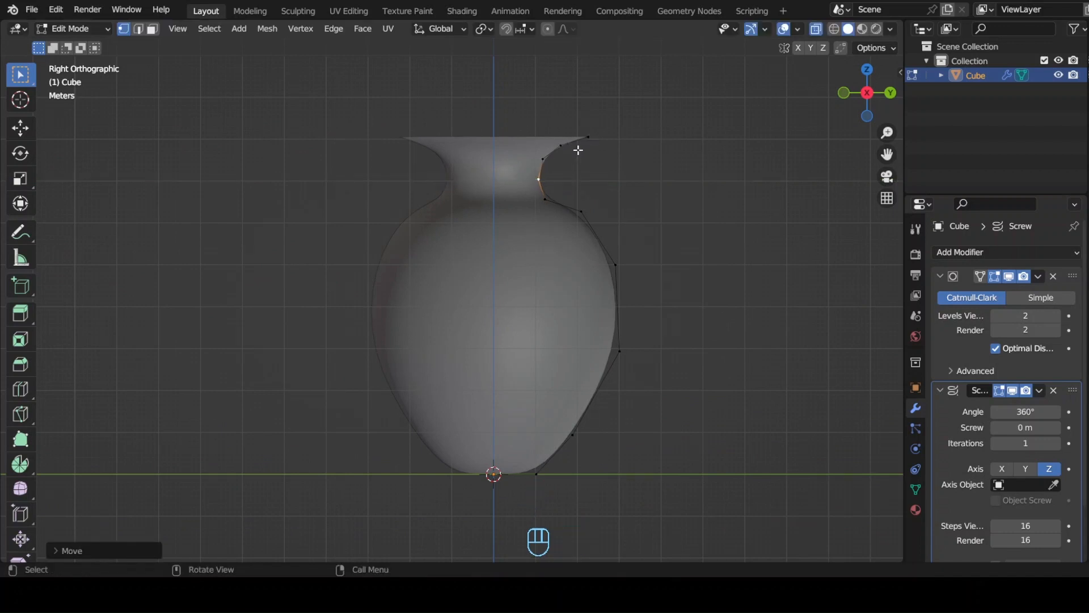
{"action": "key", "text": "g"}
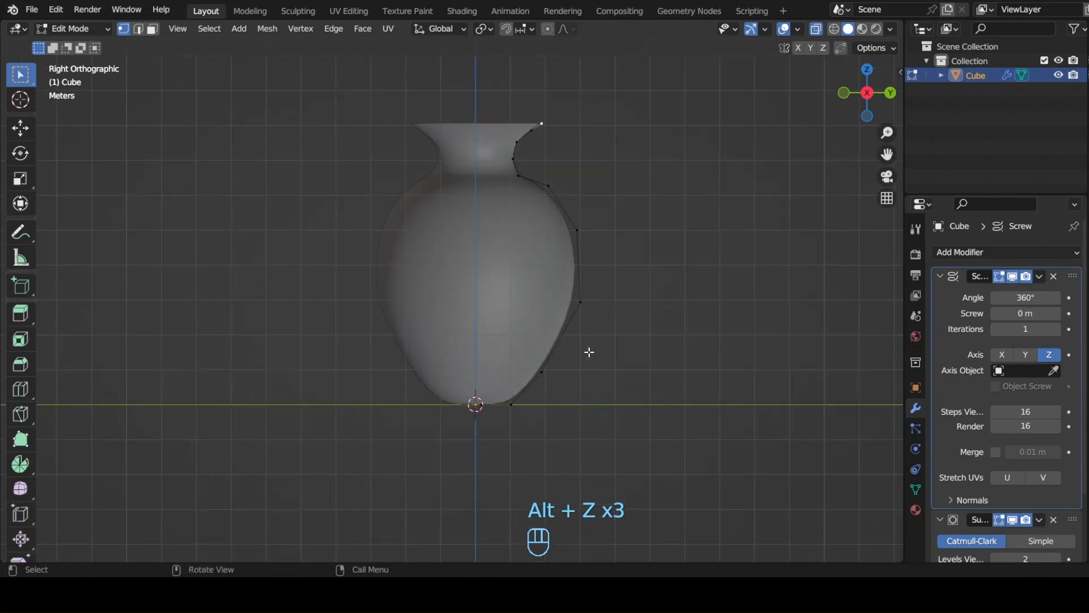
Rework the lower profile, undoing a first attempt, and subdivide the base vertices.
{"action": "key", "text": "g"}
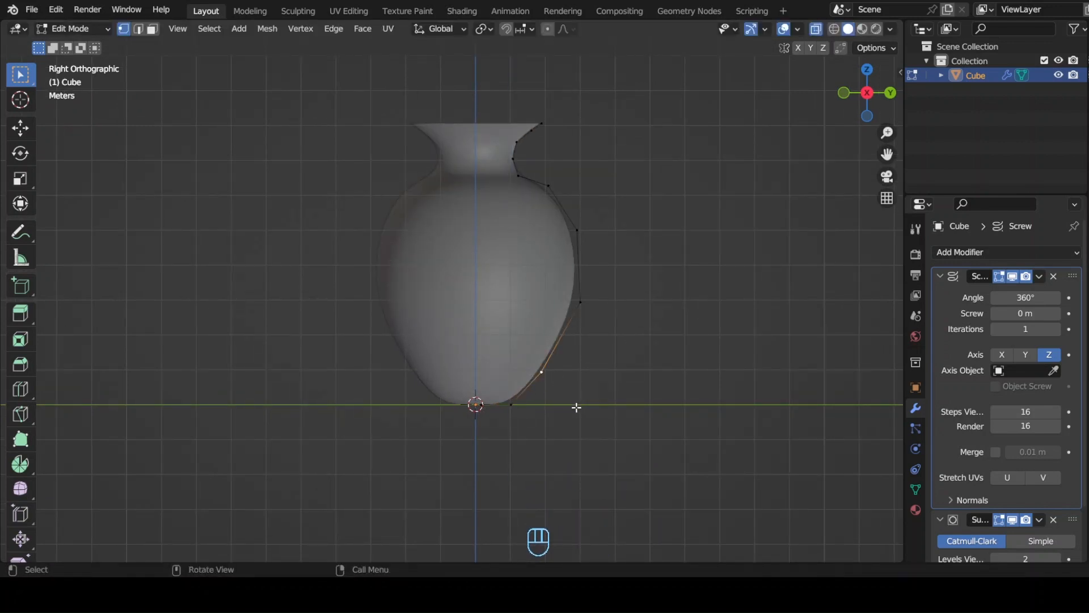
{"action": "mouse_move", "coordinate": [556, 363]}
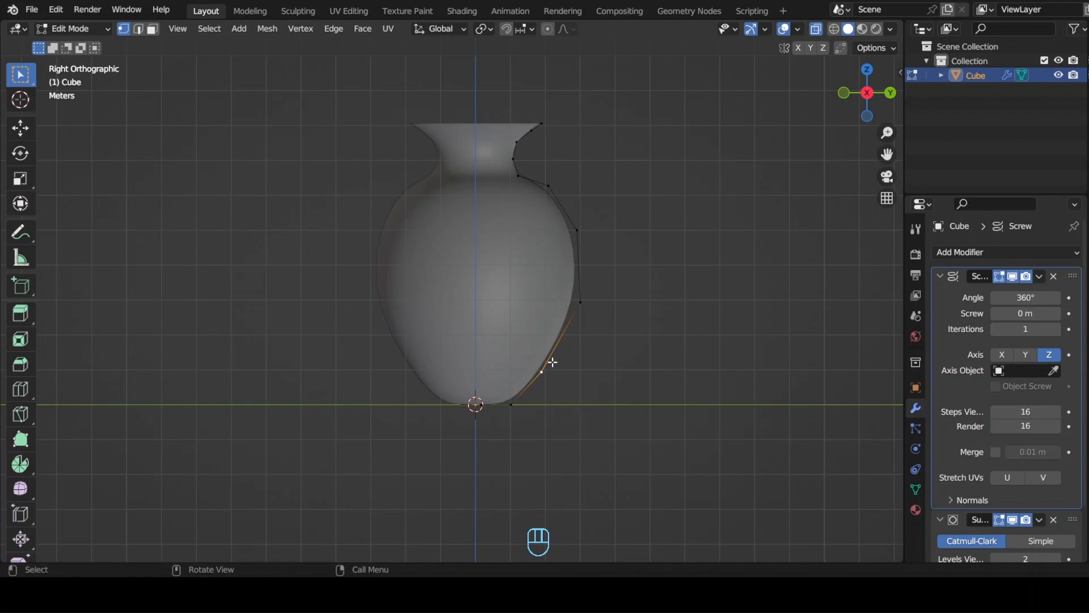
{"action": "key", "text": "g"}
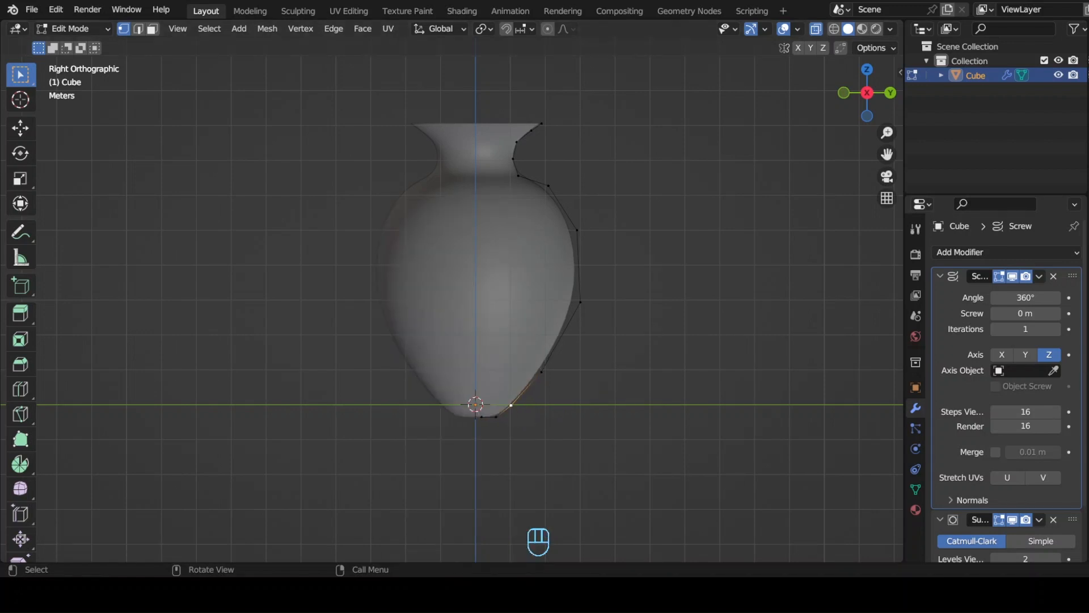
{"action": "mouse_move", "coordinate": [679, 458]}
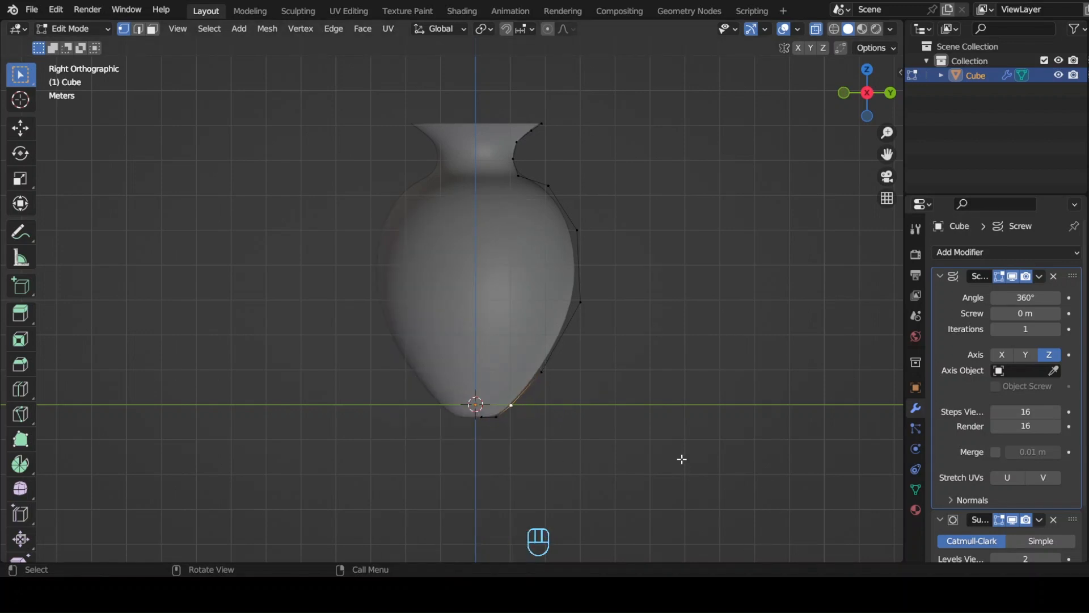
{"action": "key", "text": "Ctrl+Z"}
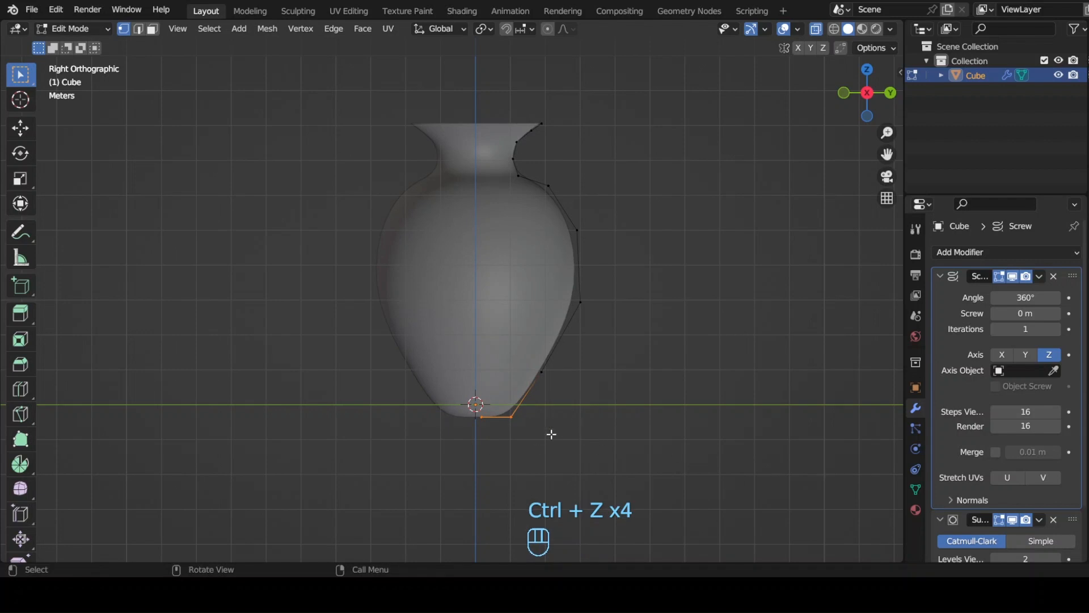
{"action": "right_click", "coordinate": [478, 402]}
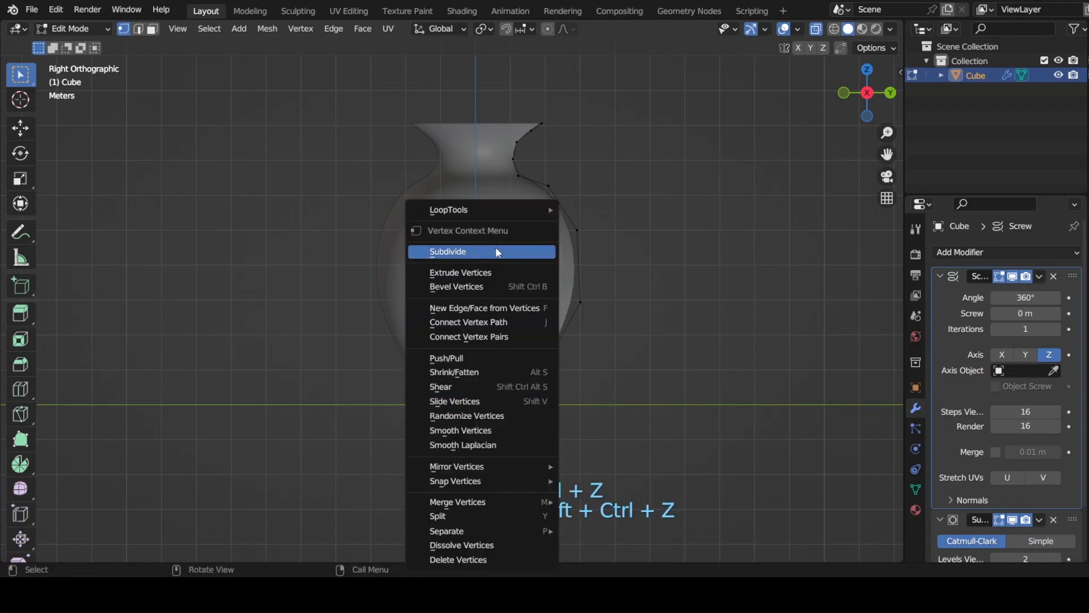
Move the new base vertices to form a small flat foot and check the vase in Object Mode.
{"action": "key", "text": "g"}
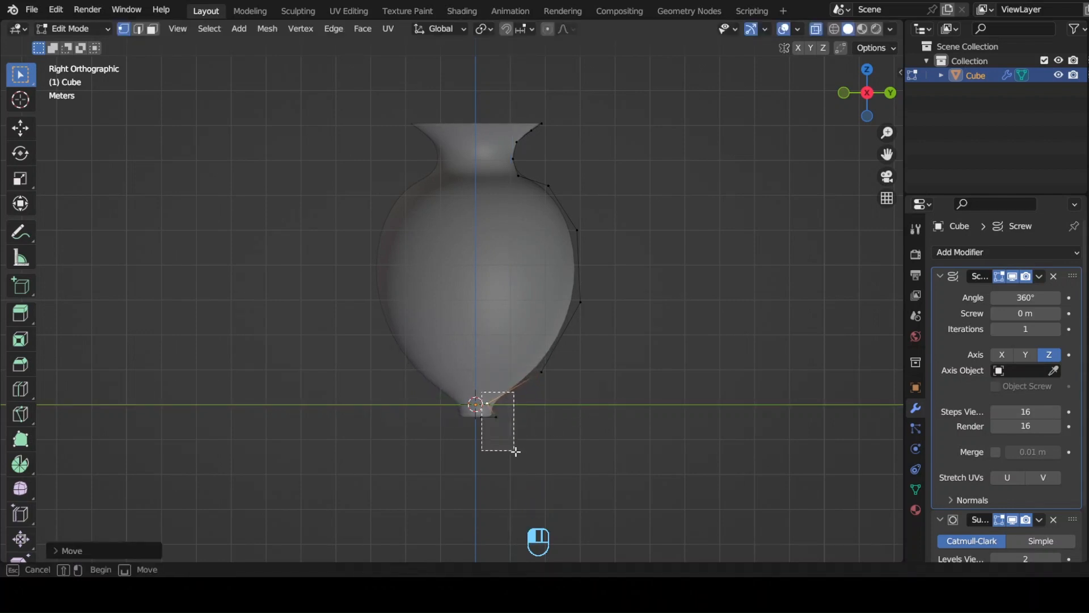
{"action": "key", "text": "g"}
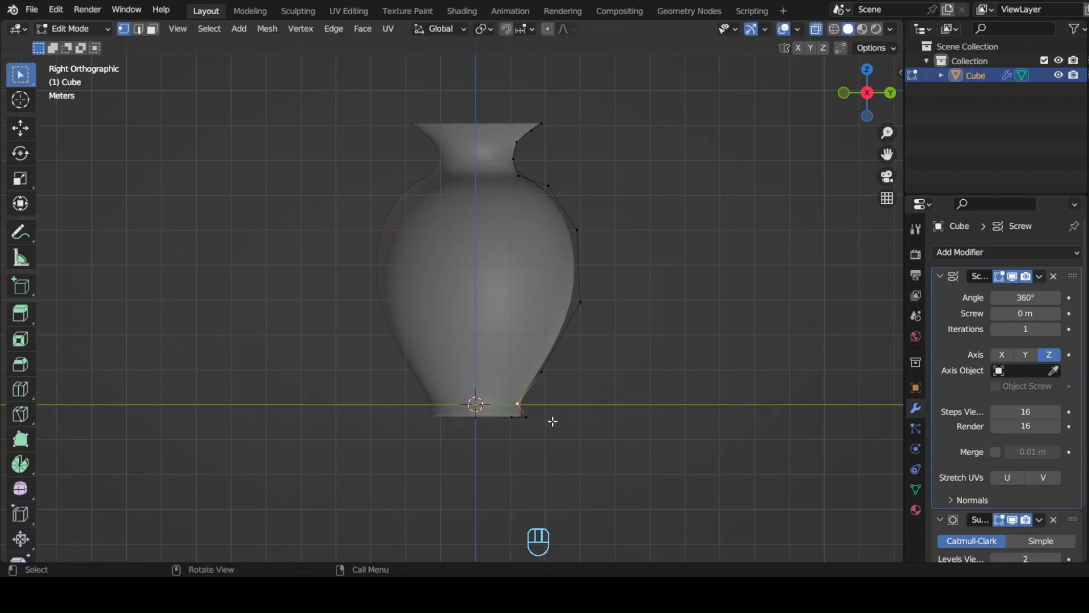
{"action": "key", "text": "G"}
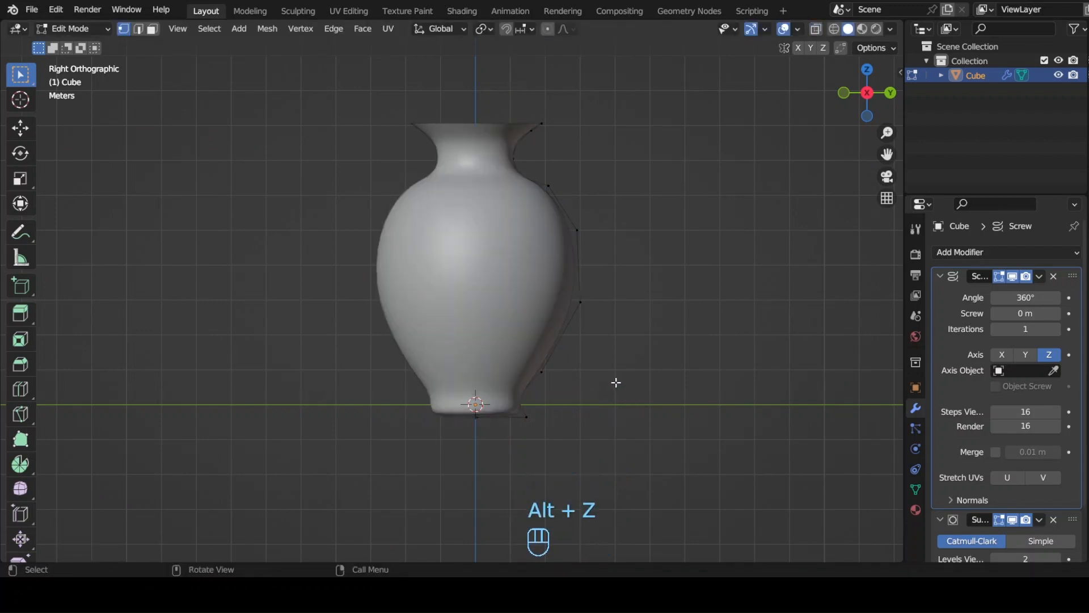
{"action": "key", "text": "Tab"}
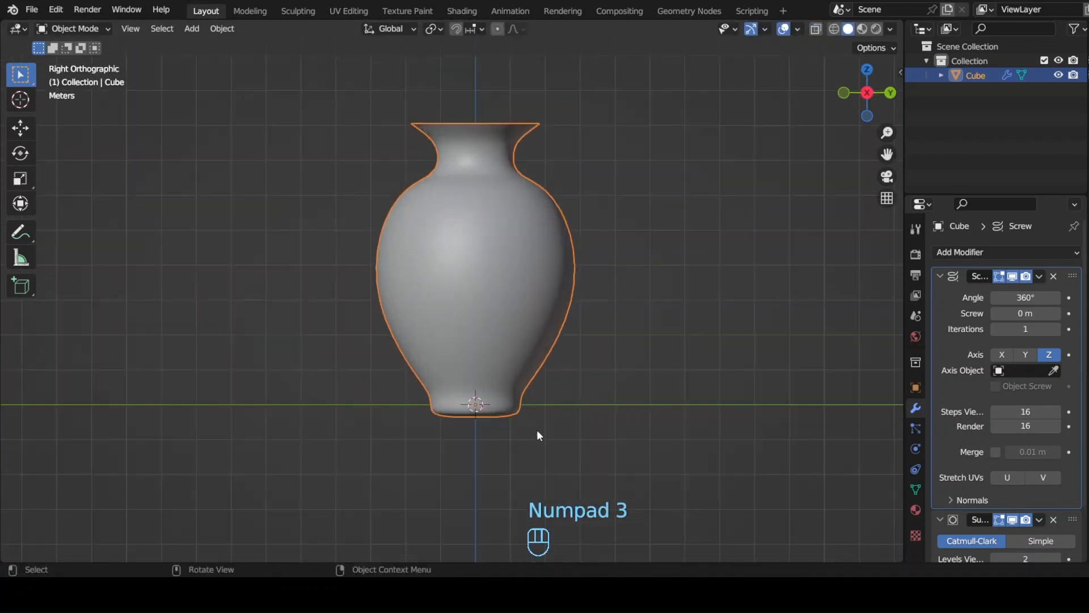
Scale the base vertices to widen the vase's flat foot.
{"action": "key", "text": "Tab"}
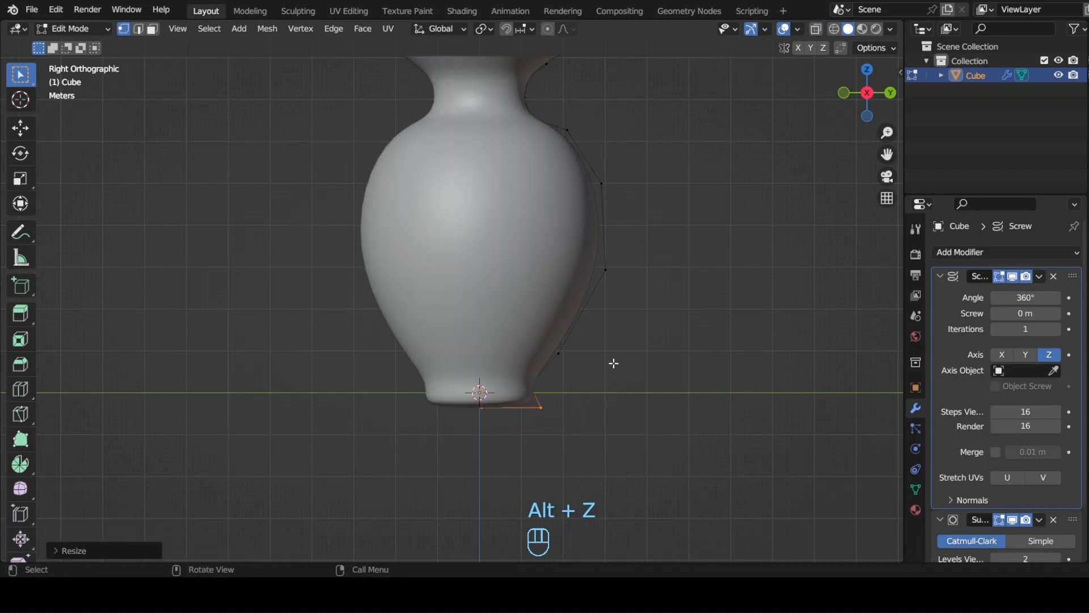
{"action": "key", "text": "Tab"}
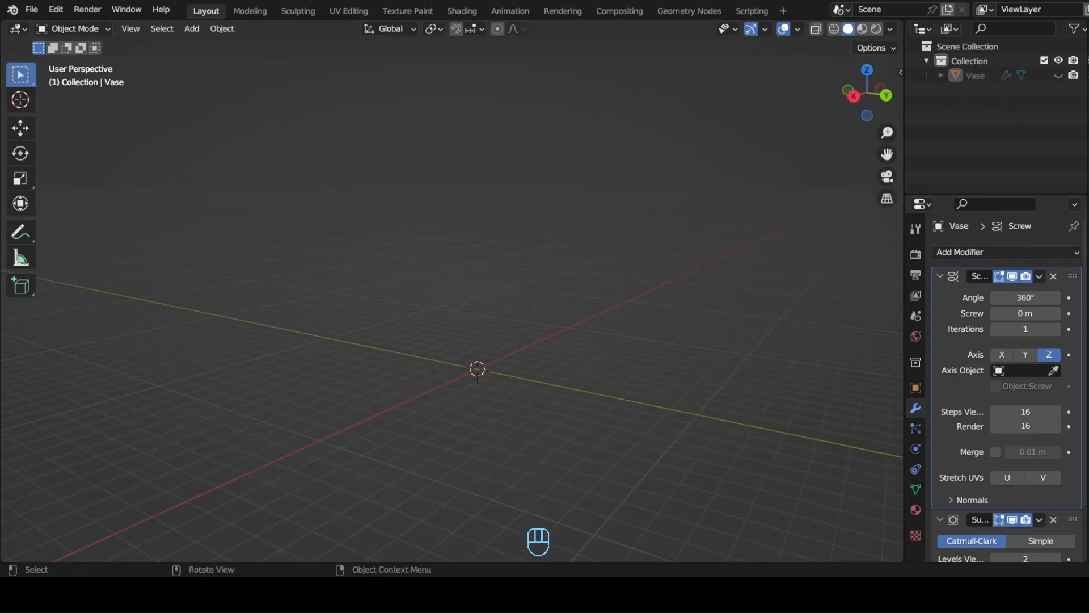
Add a mesh plane to the scene.
{"action": "left_click", "coordinate": [192, 29]}
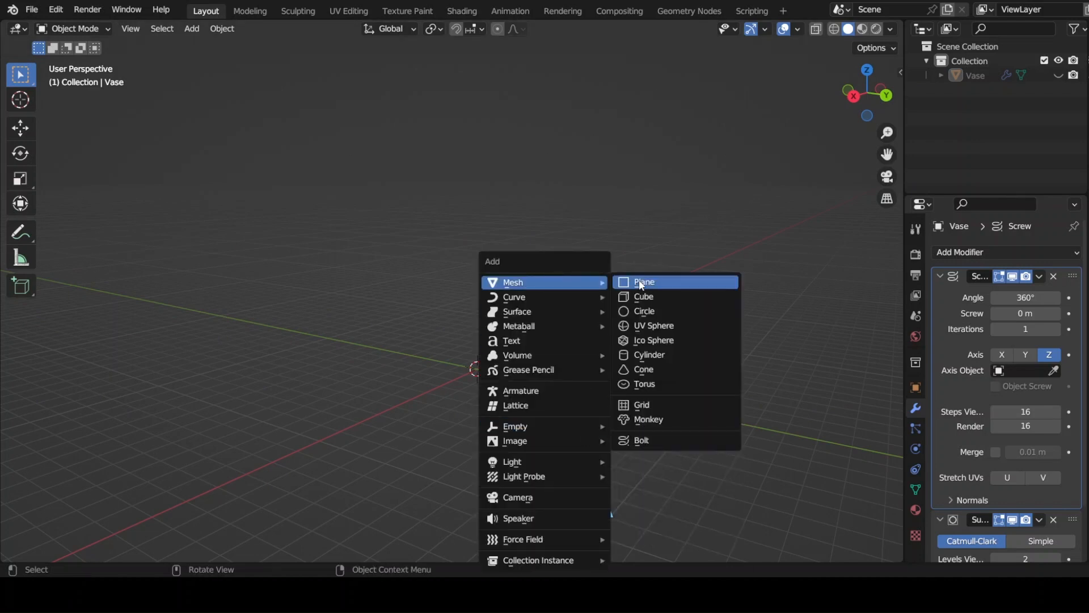
{"action": "left_click", "coordinate": [643, 281]}
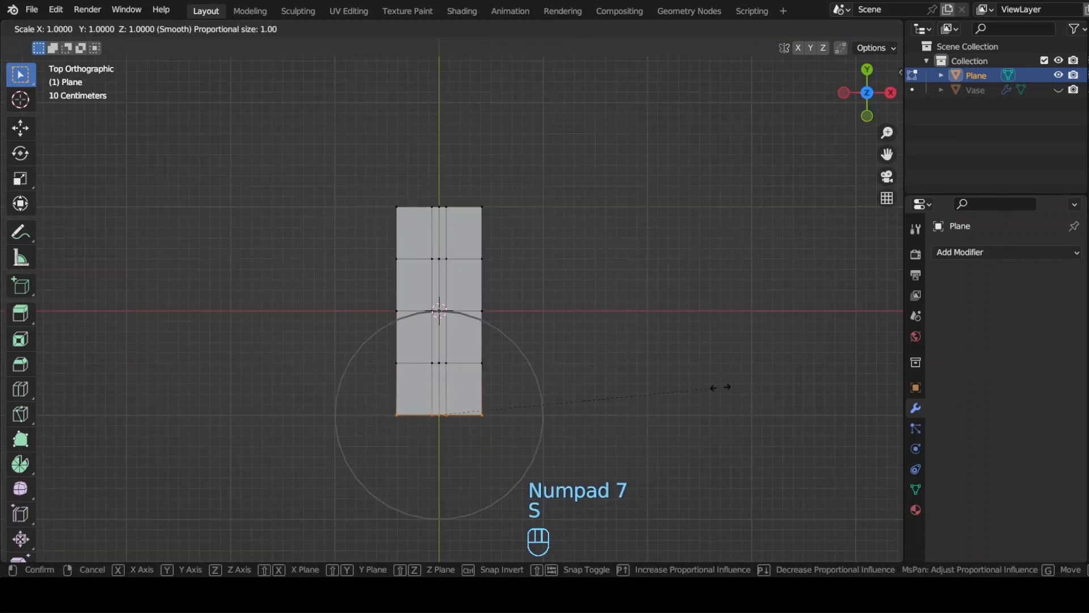
Taper the subdivided plane's rows along X into a narrow petal outline.
{"action": "key", "text": "x"}
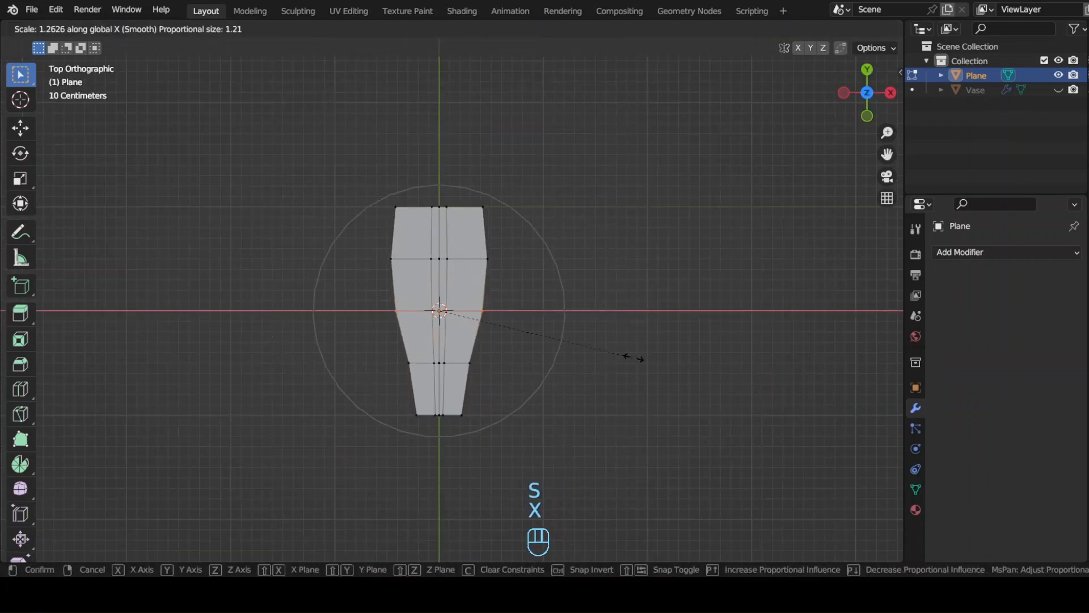
{"action": "key", "text": "G"}
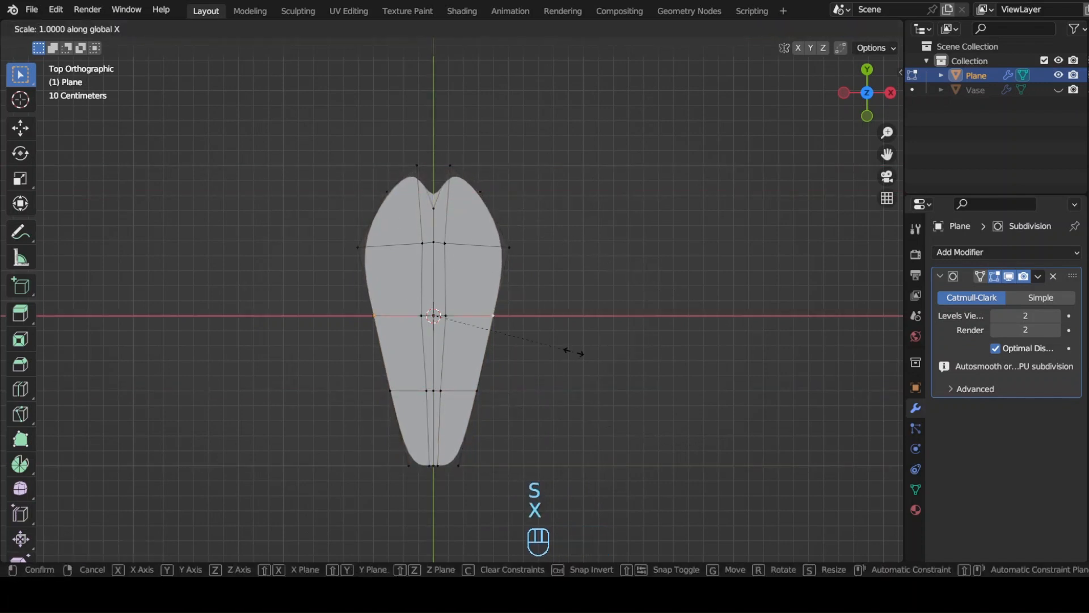
{"action": "key", "text": "g"}
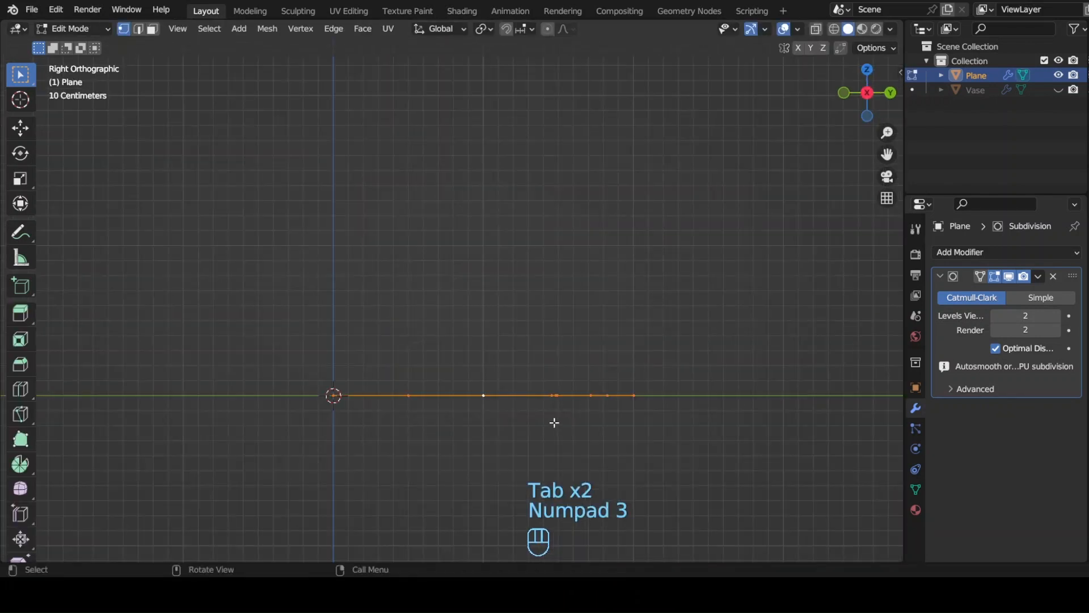
From the side, lift the petal's middle and tilt its tip into a gentle curve.
{"action": "key", "text": "G"}
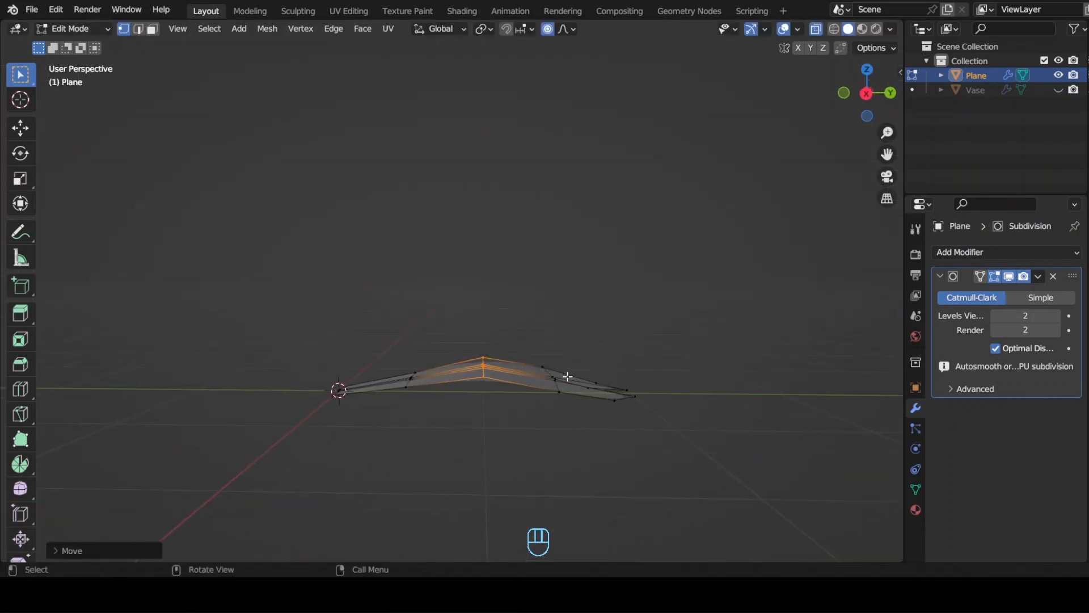
{"action": "key", "text": "g"}
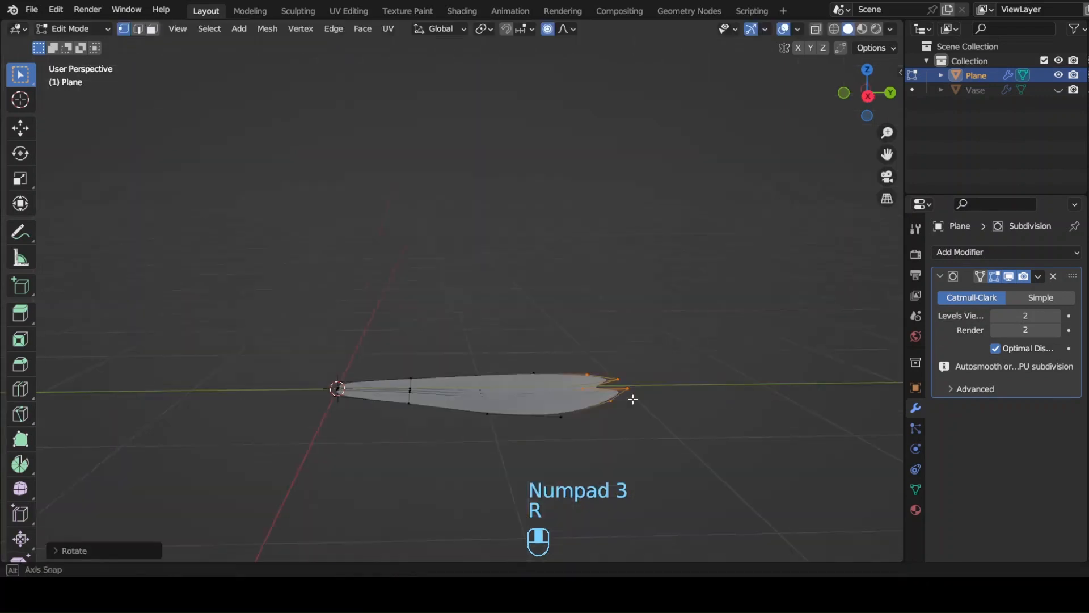
{"action": "key", "text": "g"}
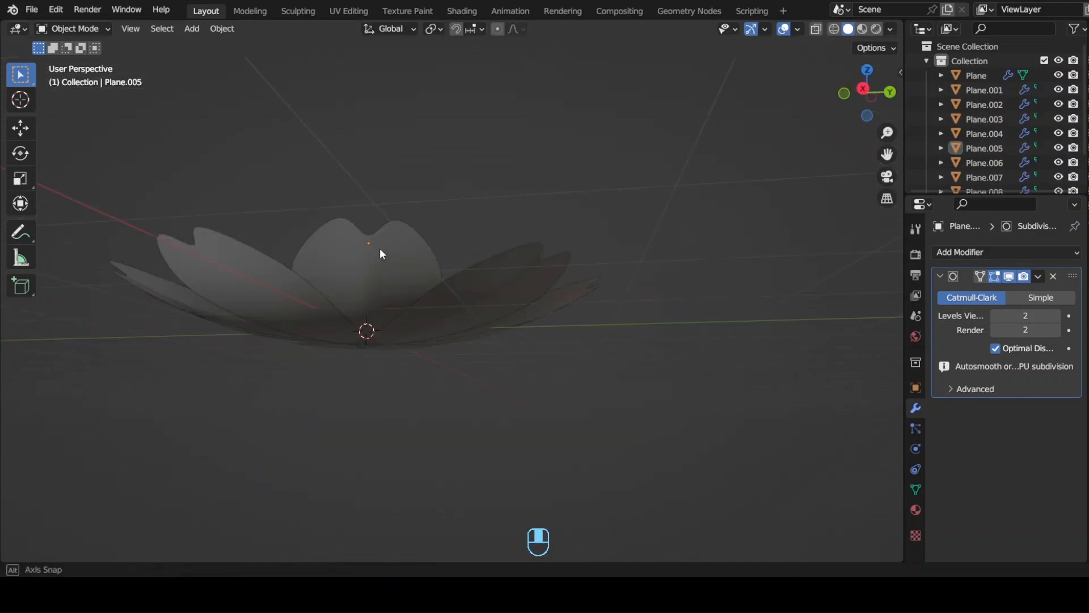
Duplicate and rotate the petal around the origin into a full ring of petals.
{"action": "key", "text": "KP_3"}
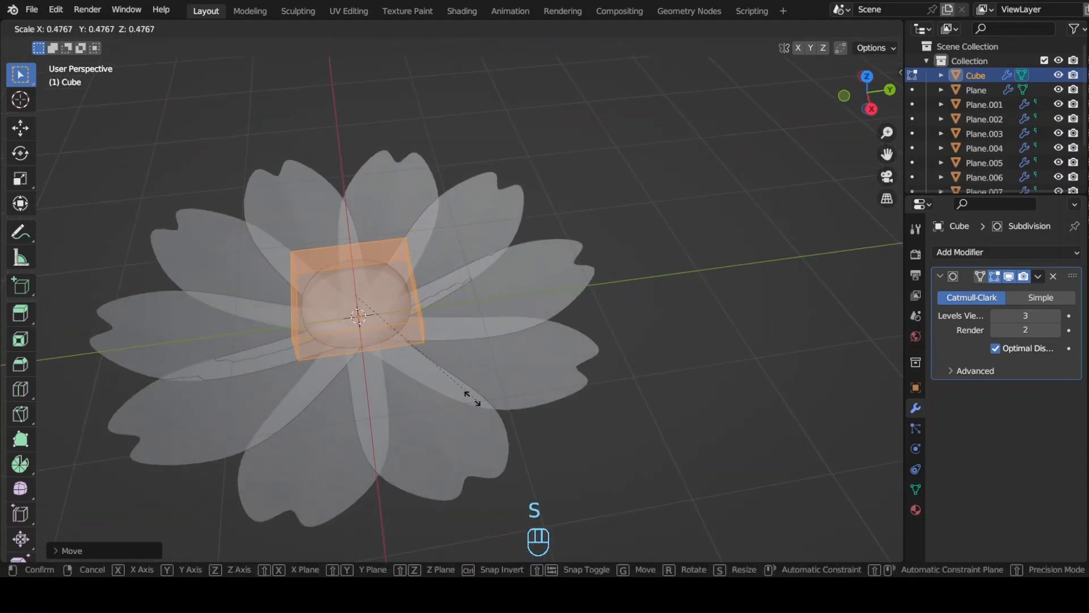
Shrink the subdivided cube into a rounded centre and lower it into the petals.
{"action": "key", "text": "Tab"}
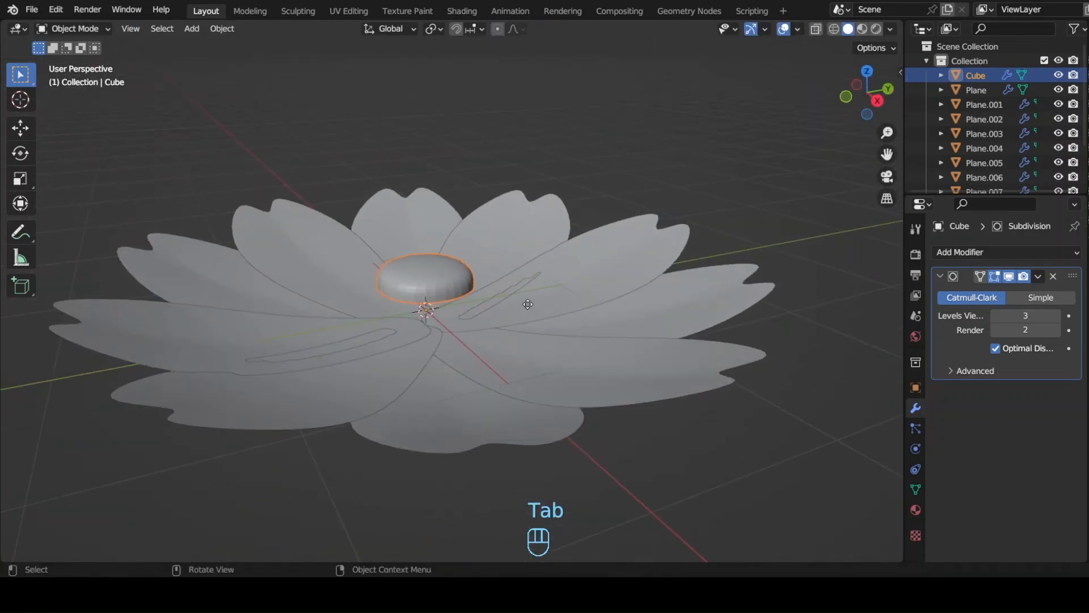
{"action": "key", "text": "g"}
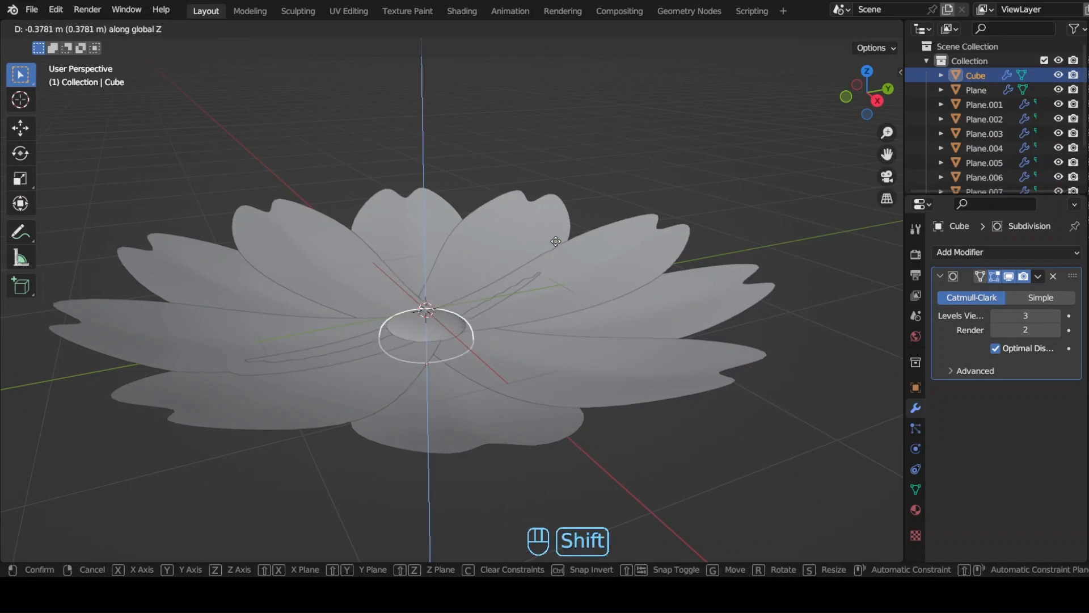
{"action": "left_click", "coordinate": [447, 343]}
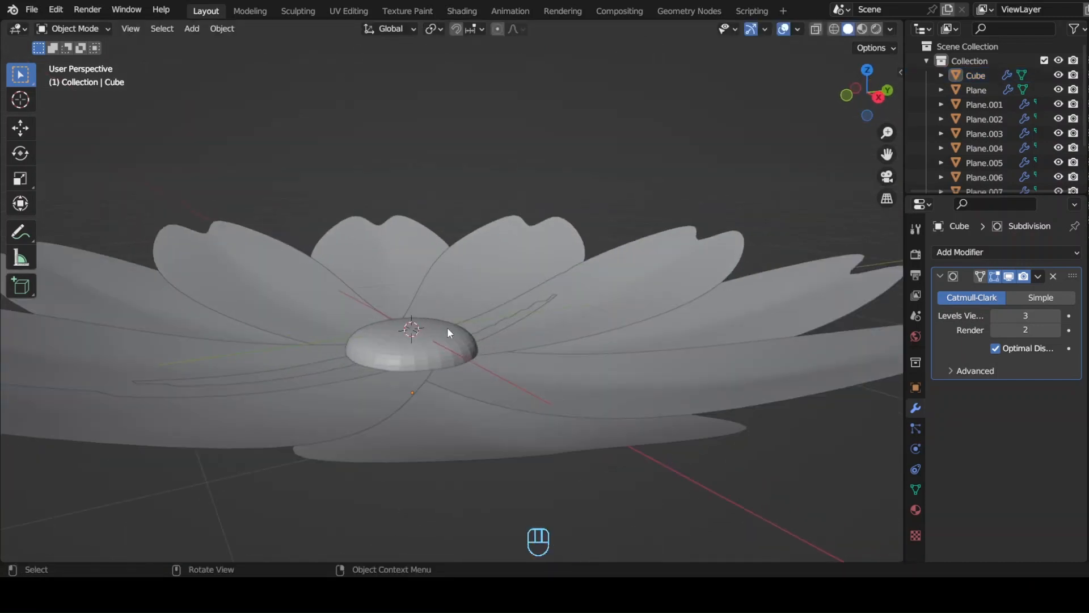
Duplicate the centre, turn the copy 90° on X and start editing it.
{"action": "key", "text": "KP_3"}
{"action": "type", "text": "90"}
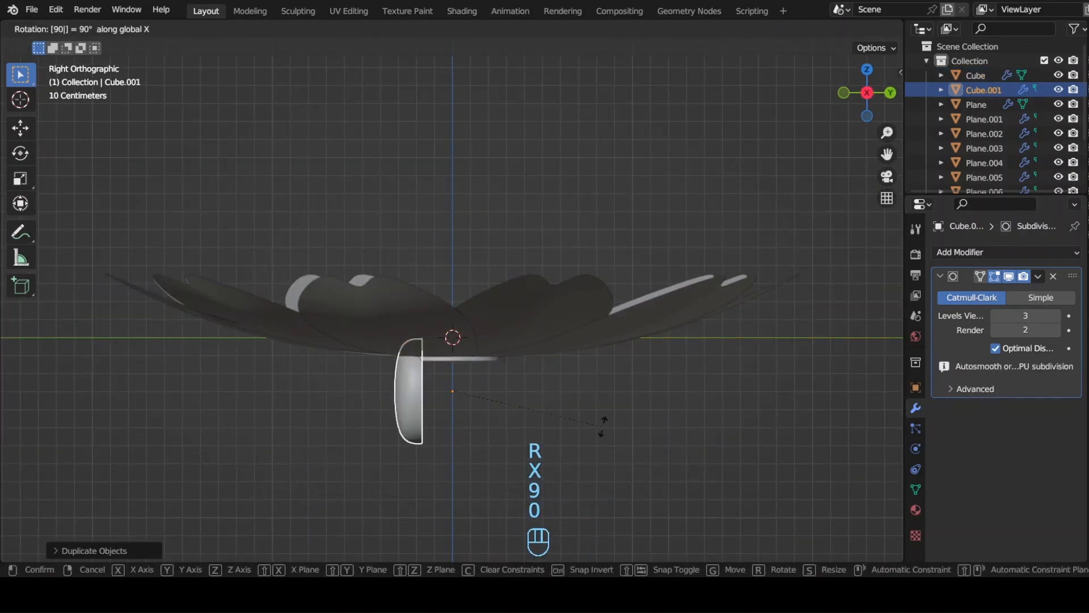
{"action": "key", "text": "Tab"}
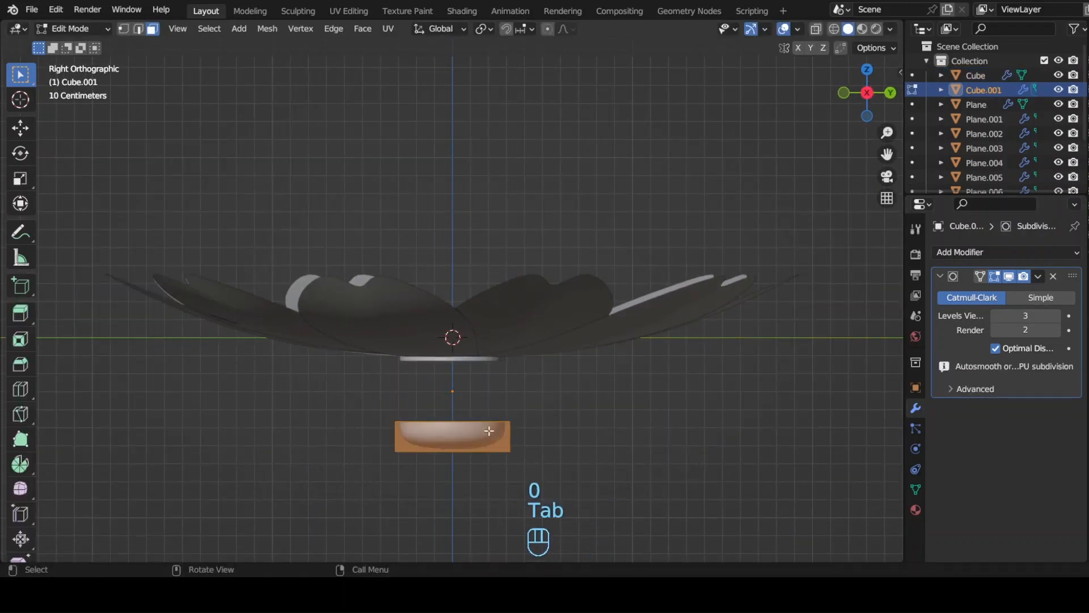
{"action": "key", "text": "Tab"}
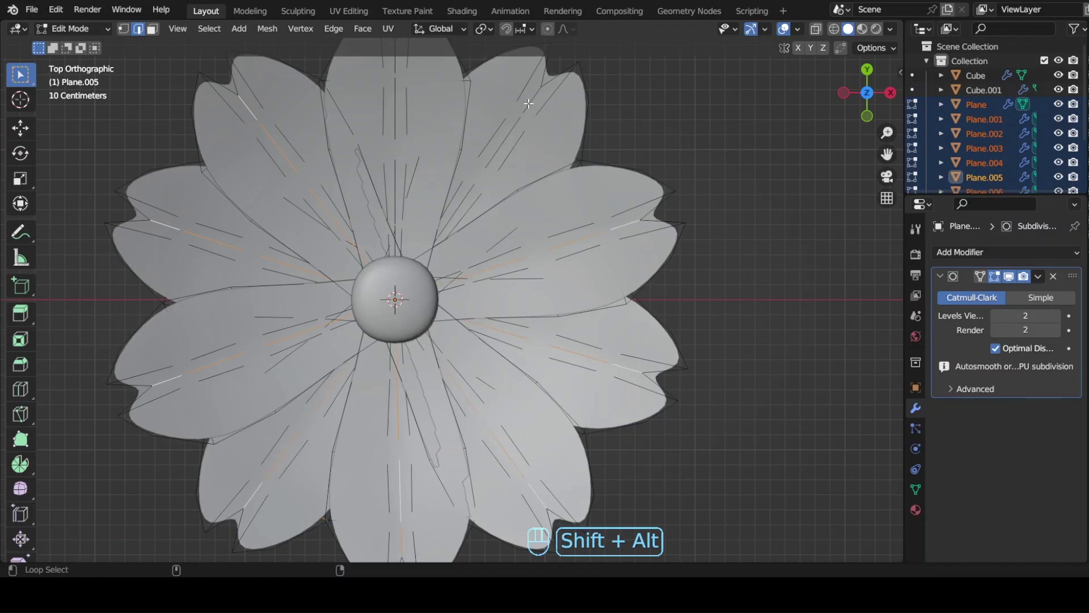
Loop-select petal edges and raise them along Z, undoing and retrying in side view.
{"action": "key", "text": "g"}
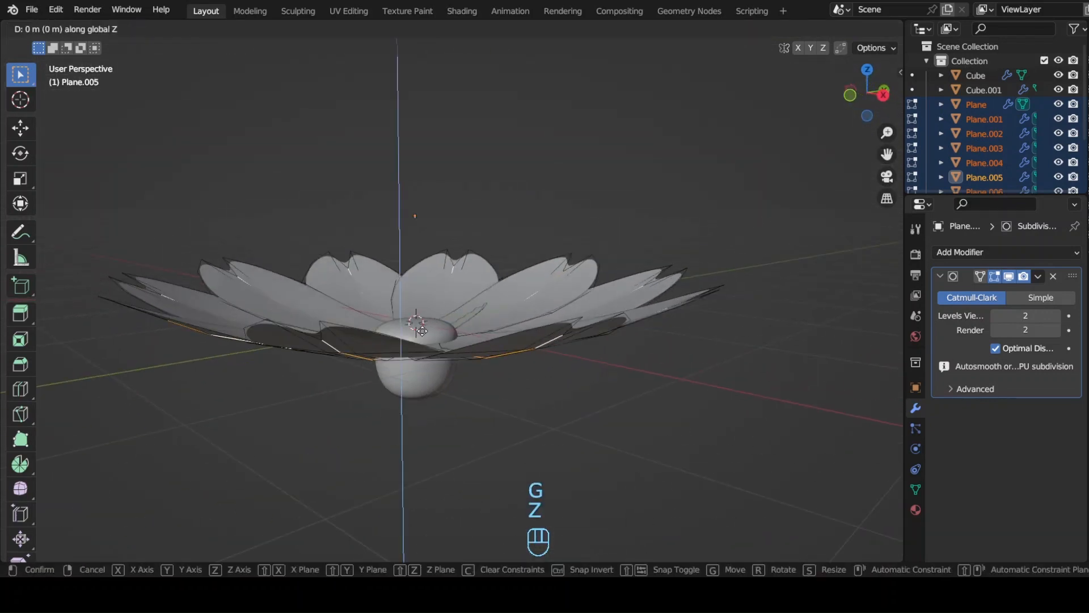
{"action": "key", "text": "shift"}
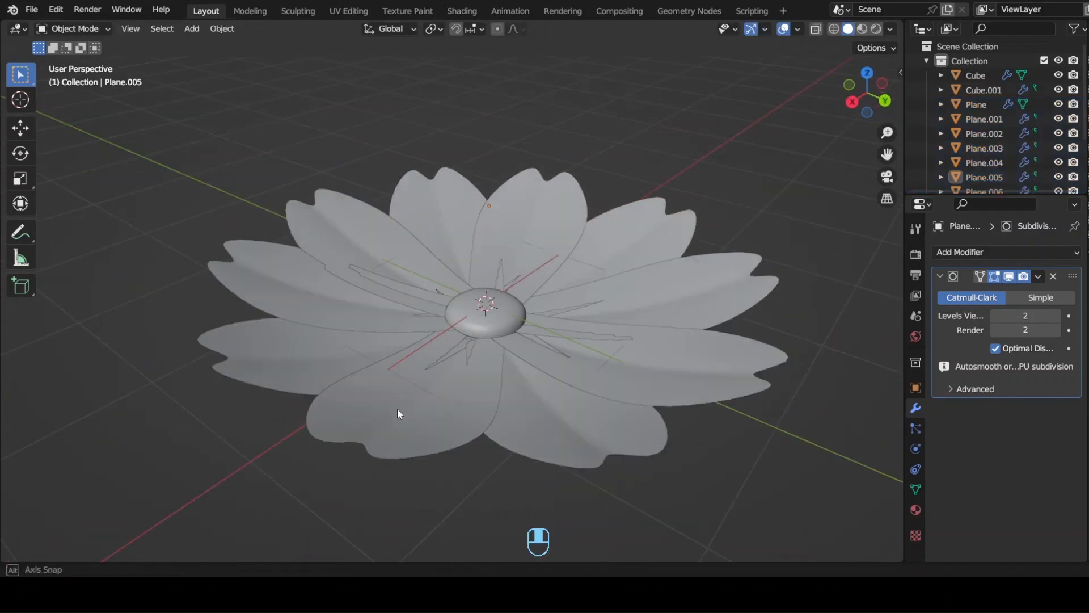
{"action": "key", "text": "Ctrl+Z"}
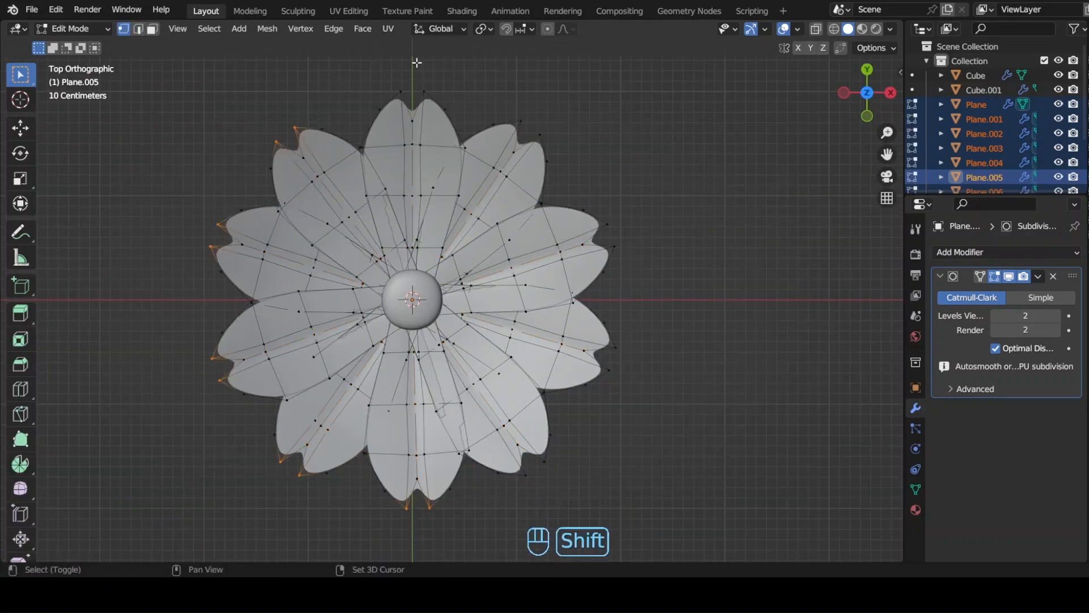
{"action": "key", "text": "KP_3"}
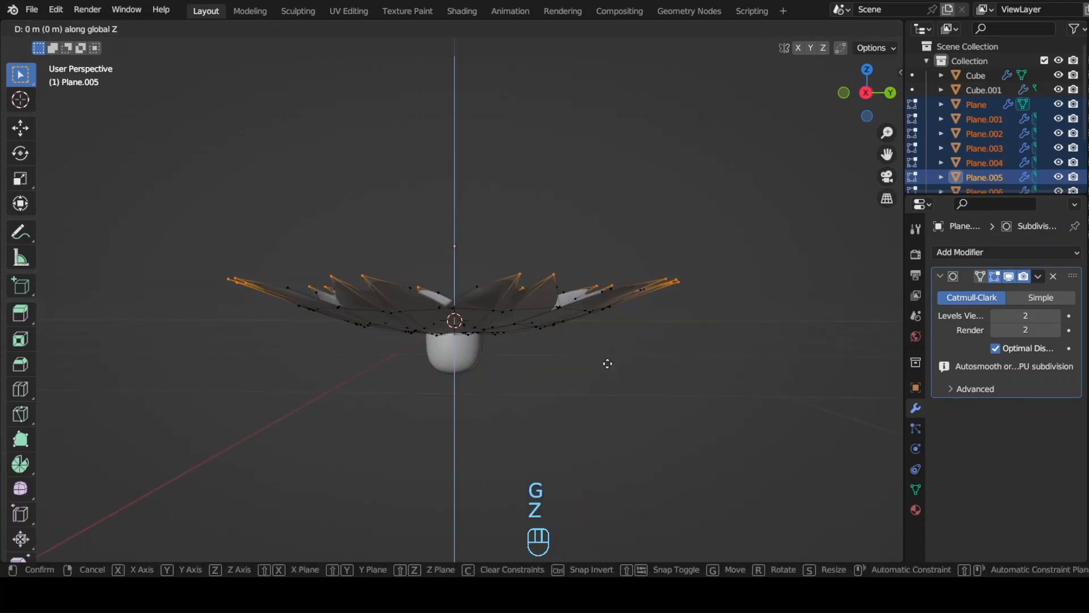
{"action": "key", "text": "Tab"}
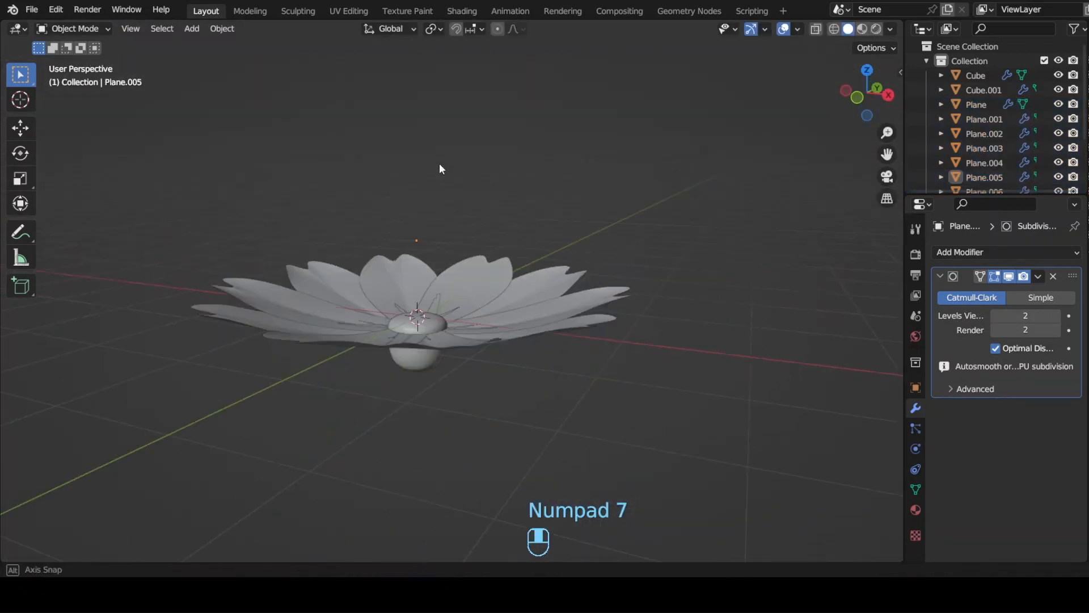
Refine the petal loops from top view until the ring cups upward, then save the file.
{"action": "key", "text": "KP_7"}
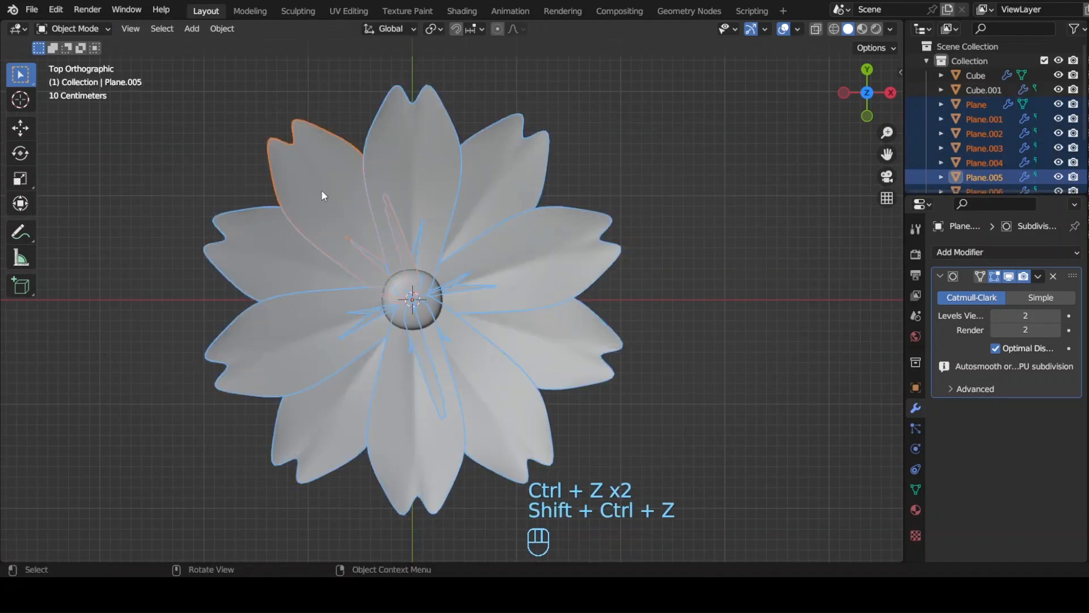
{"action": "key", "text": "Tab"}
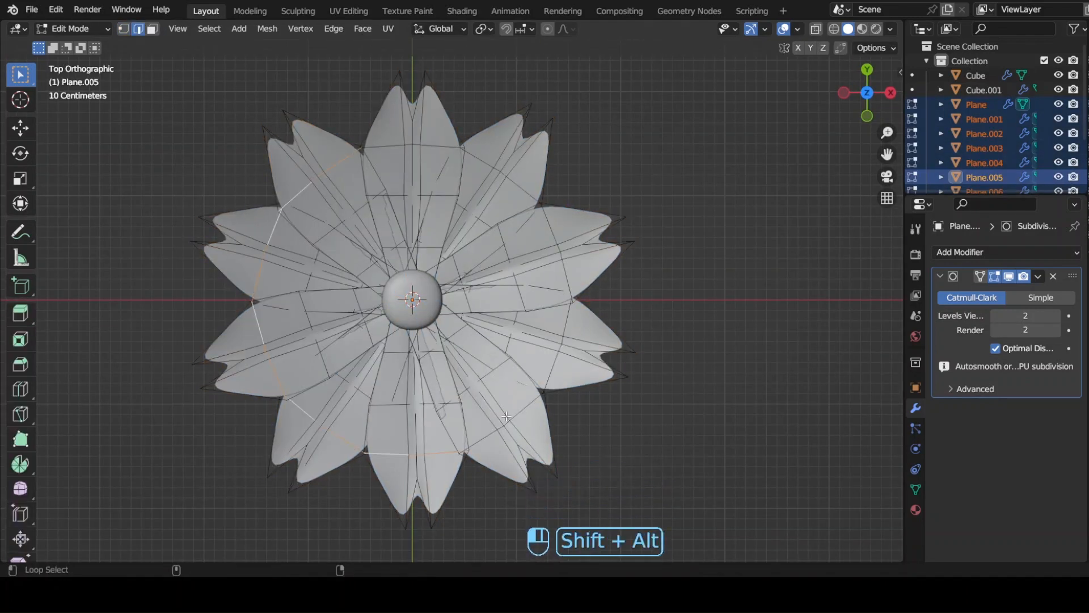
{"action": "key", "text": "g"}
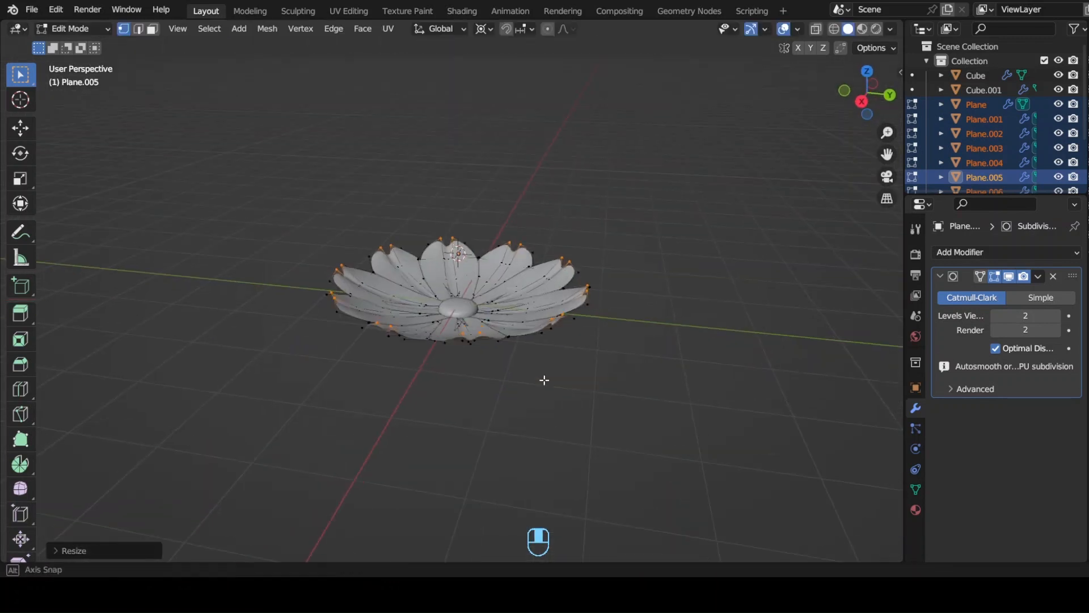
{"action": "key", "text": "Tab"}
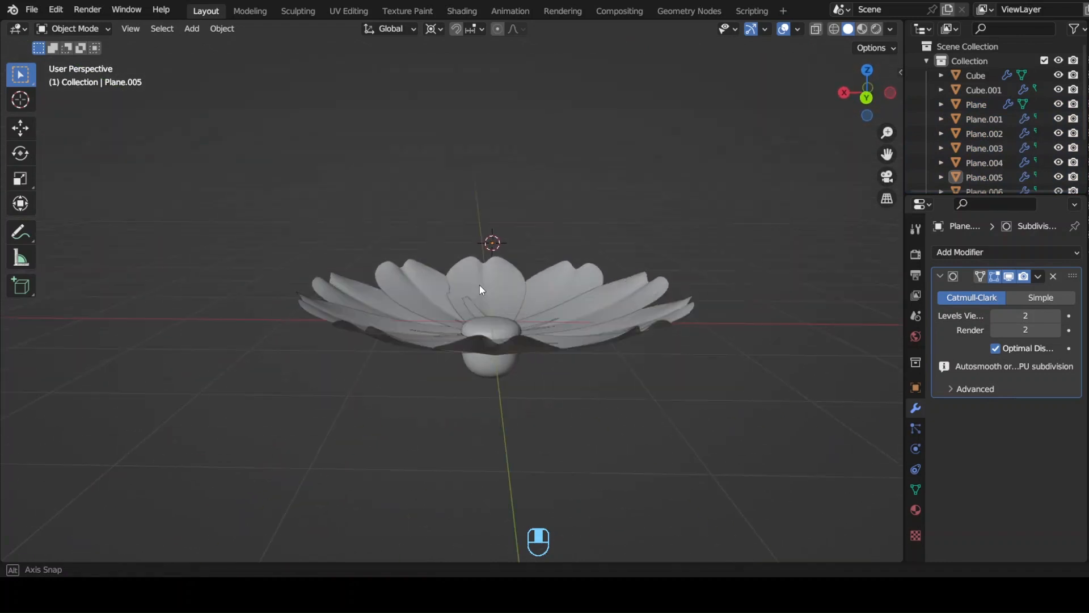
{"action": "key", "text": "Ctrl+S"}
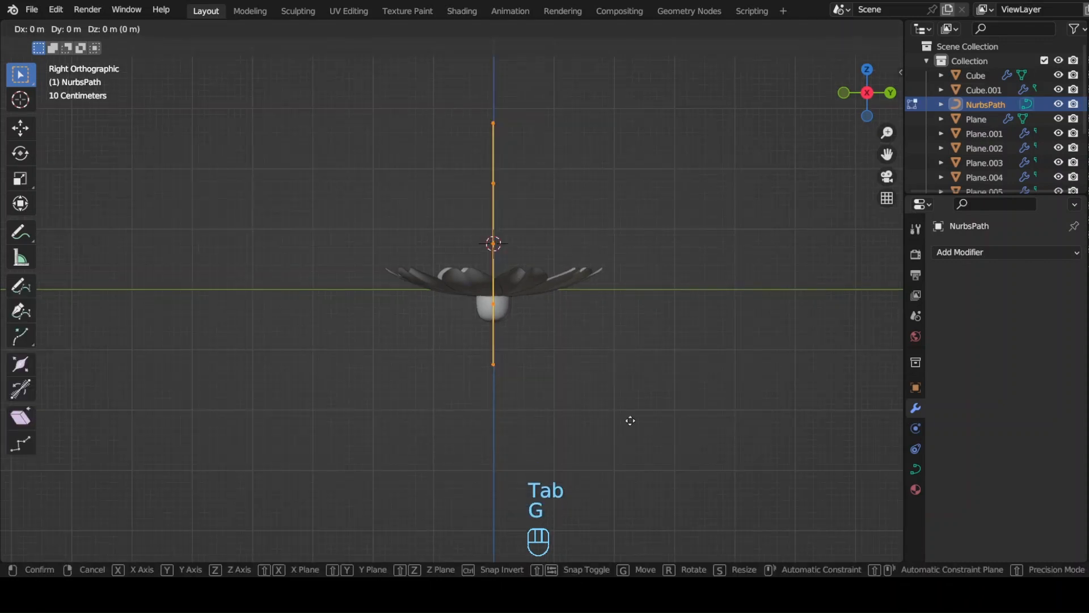
Edit the stem path's points to reach from the flower down into the vase.
{"action": "key", "text": "Tab"}
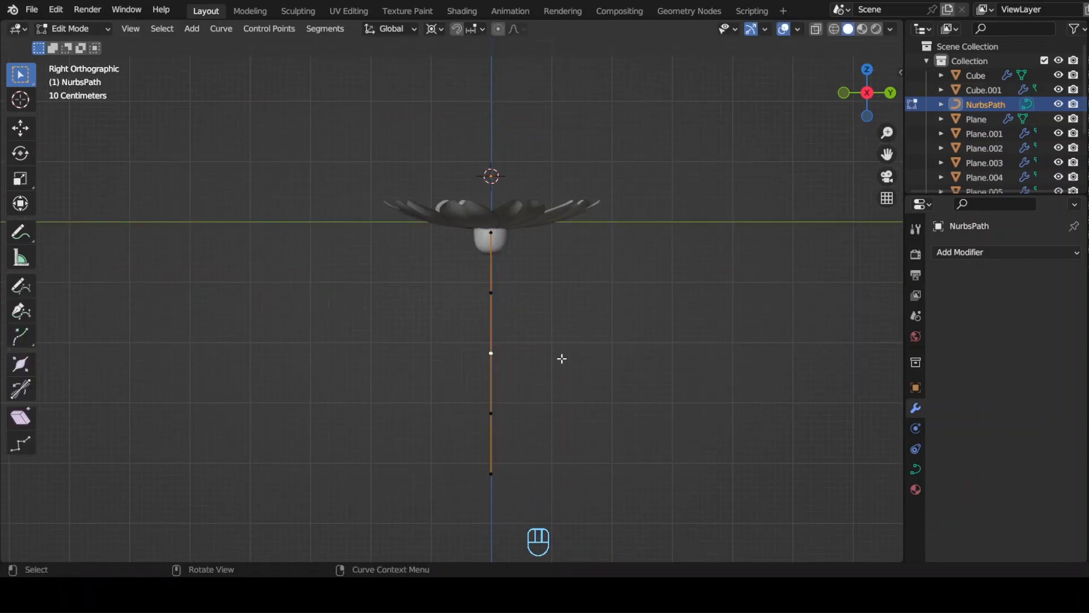
{"action": "key", "text": "Tab"}
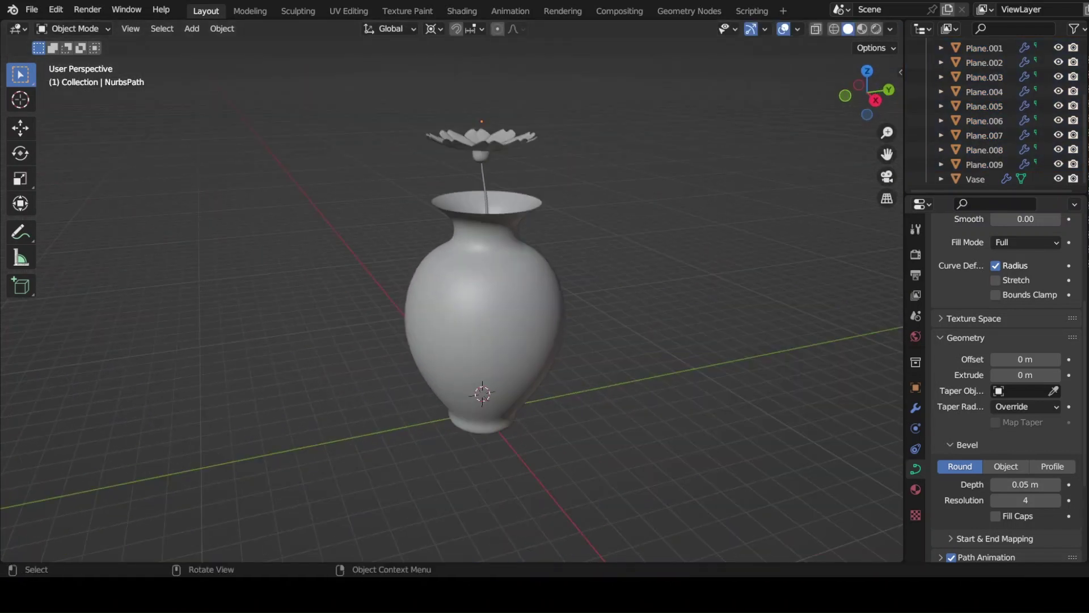
{"action": "right_click", "coordinate": [483, 395]}
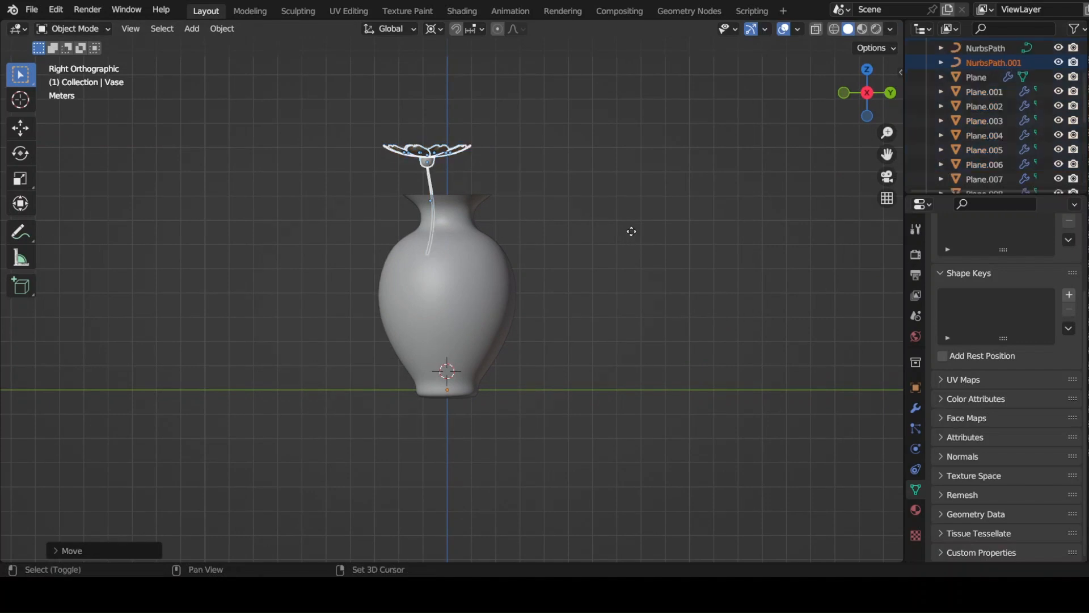
Duplicate the flower and stem and arrange the copies inside the vase.
{"action": "key", "text": "PERIOD"}
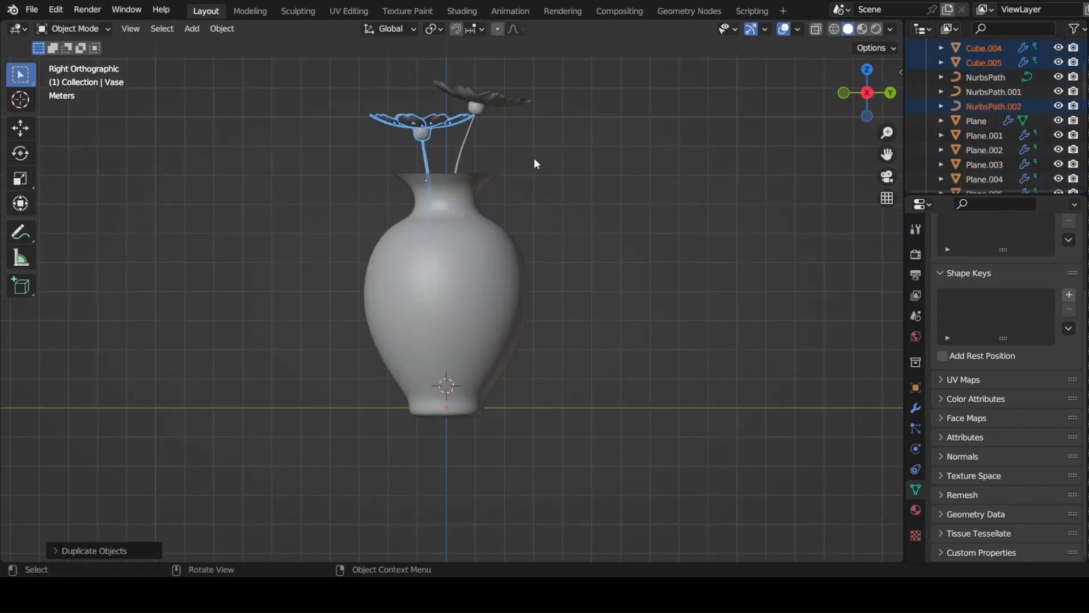
{"action": "key", "text": "g"}
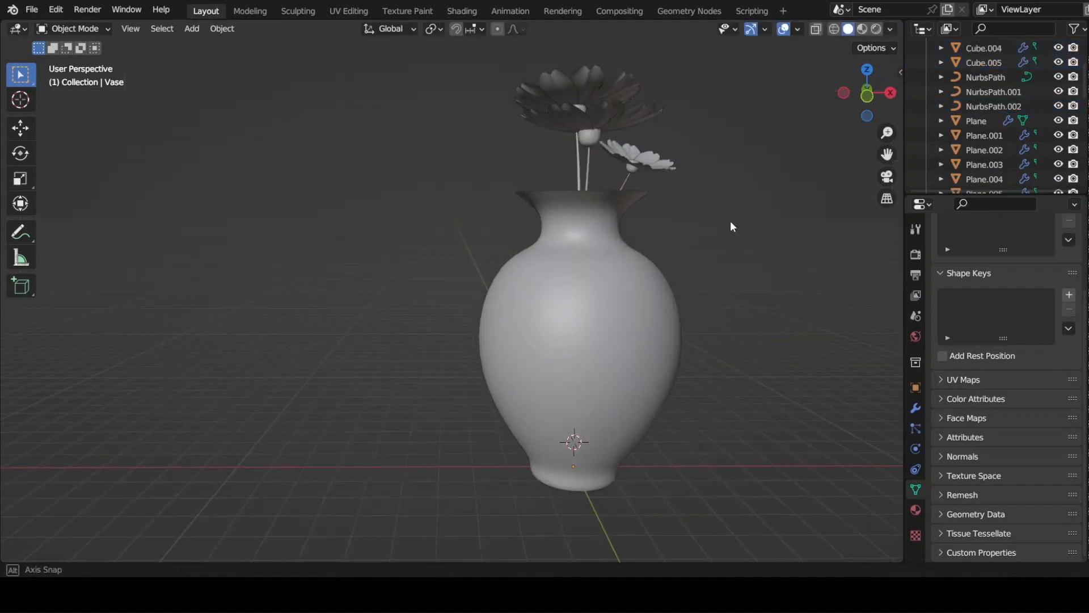
{"action": "key", "text": "KP_1"}
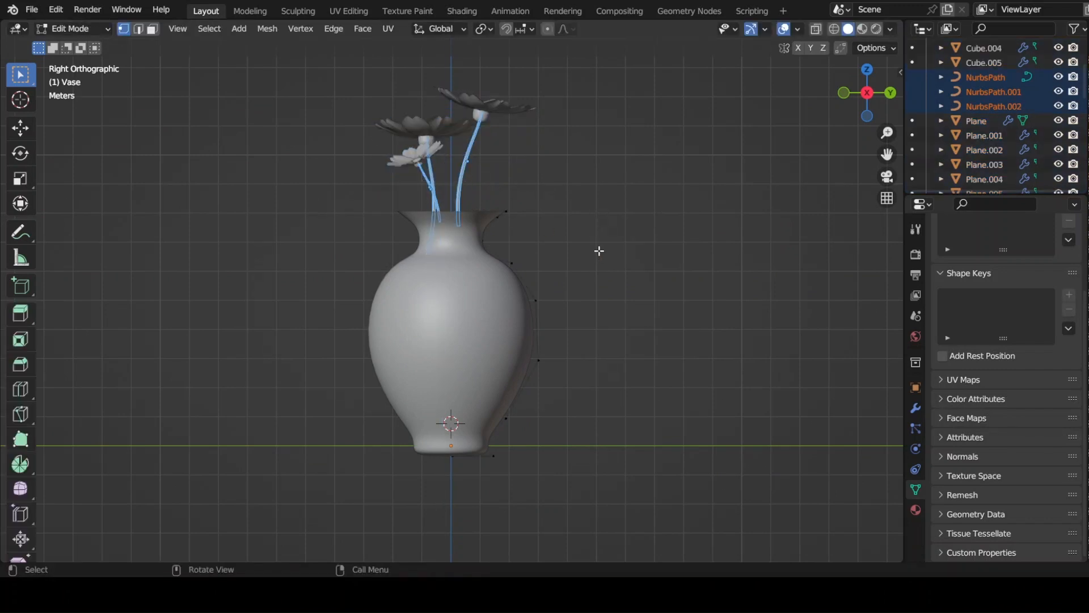
{"action": "left_click", "coordinate": [994, 91]}
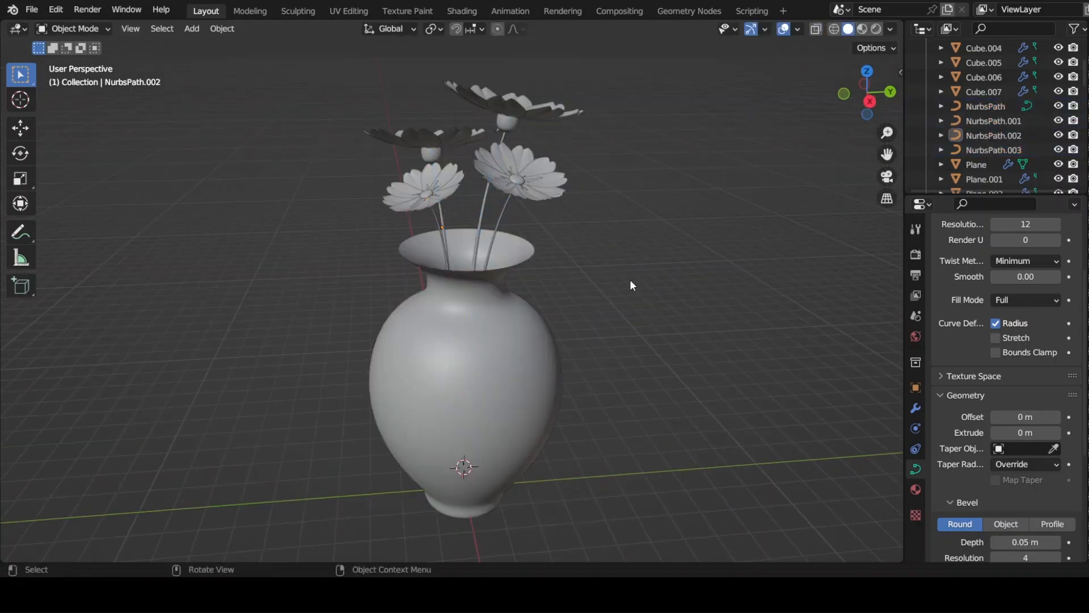
{"action": "left_click_drag", "start_coordinate": [632, 285], "coordinate": [445, 302]}
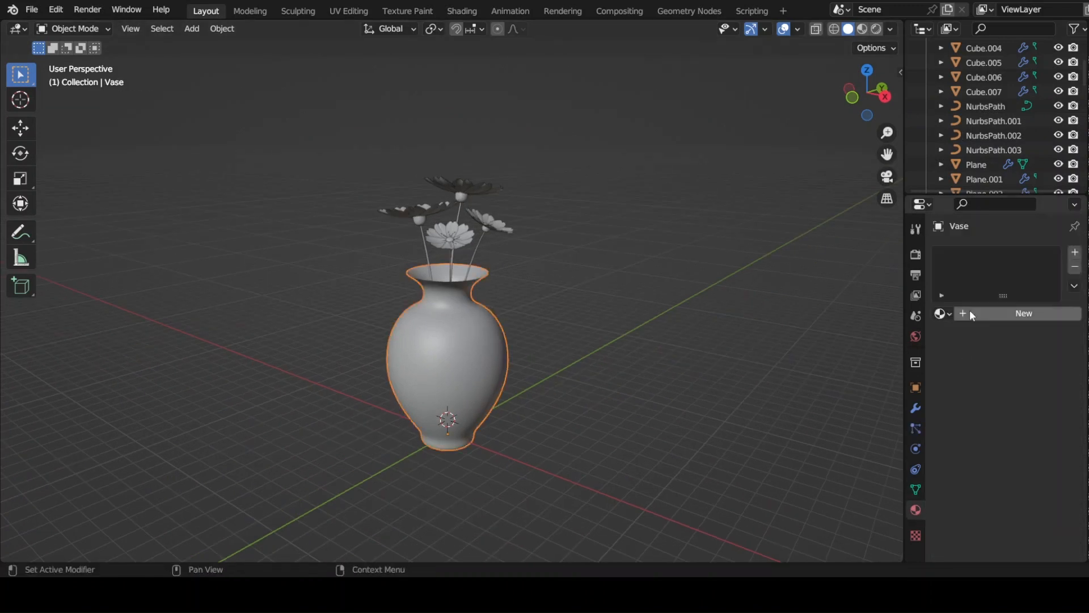
Create a new material for the vase and preview the scene with materials shown.
{"action": "left_click", "coordinate": [1023, 314]}
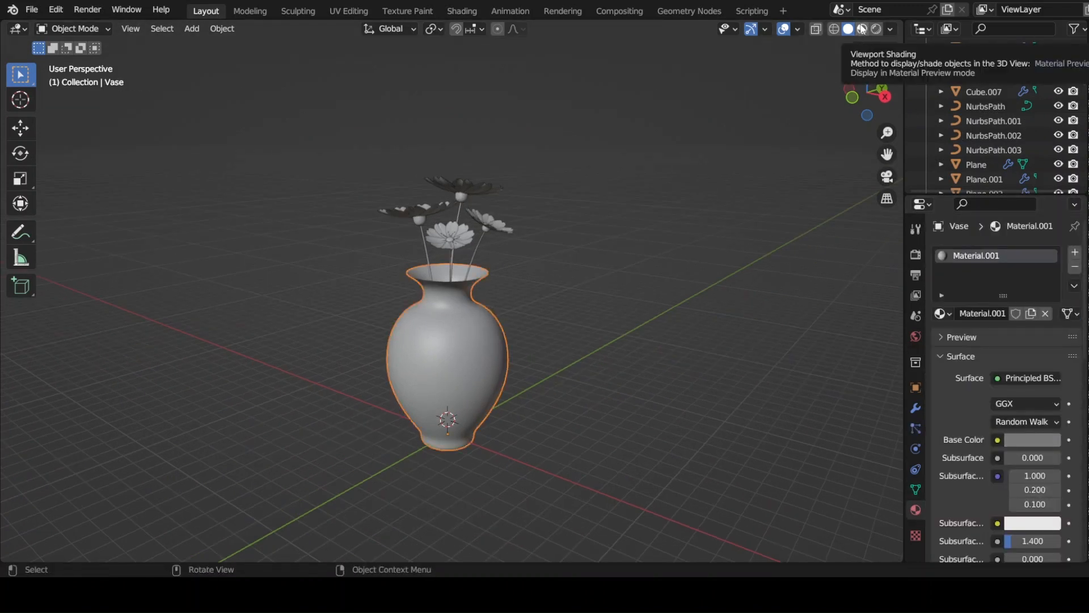
{"action": "left_click", "coordinate": [849, 29]}
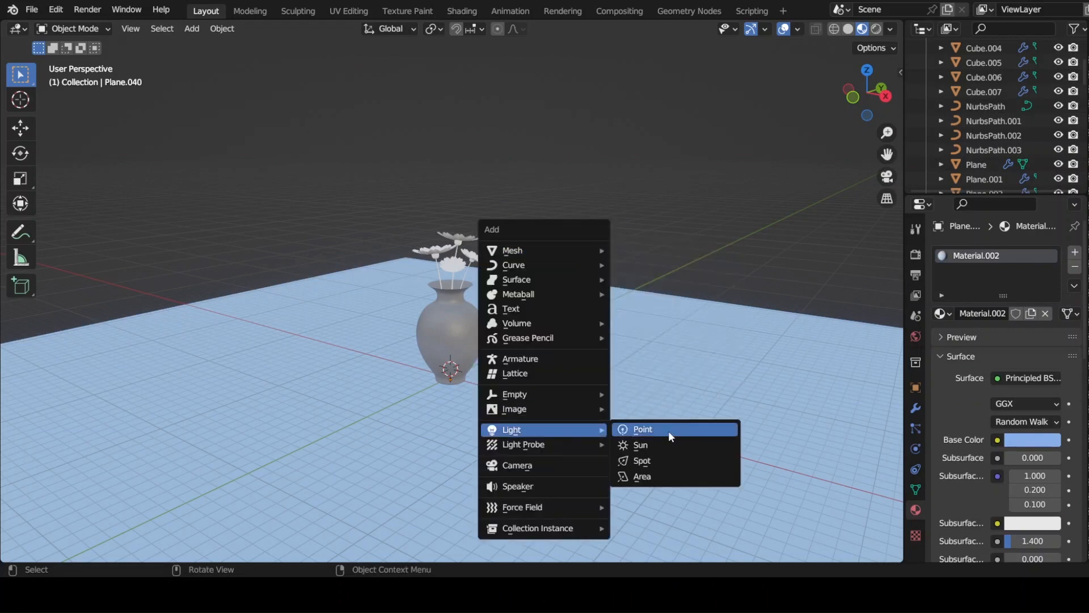
Add area lights around the vase, rotate them toward it and preview through the camera.
{"action": "left_click", "coordinate": [642, 477]}
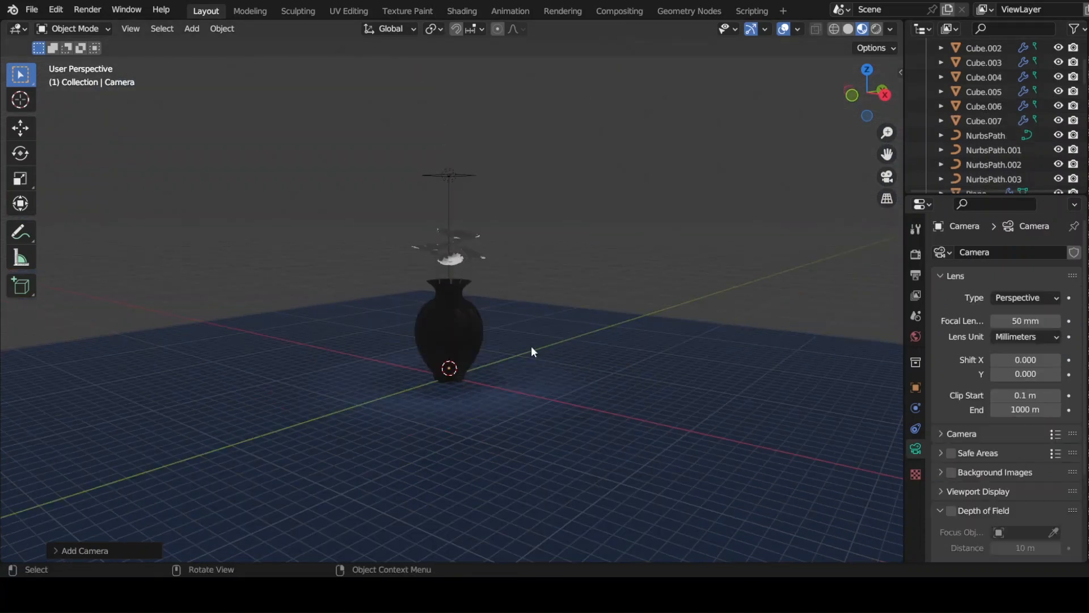
{"action": "key", "text": "KP_0"}
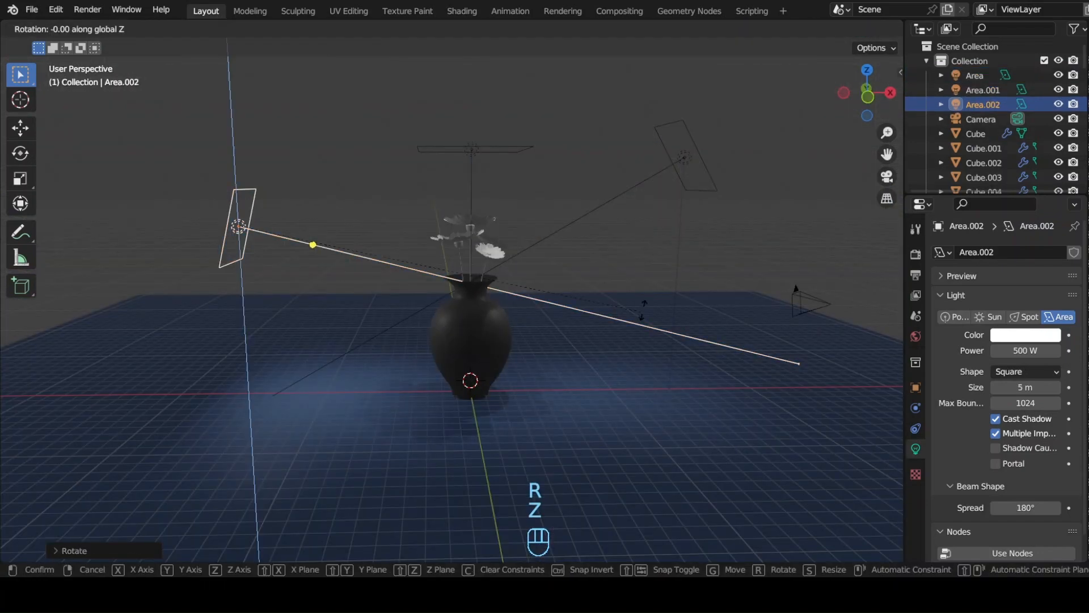
{"action": "key", "text": "KP_7"}
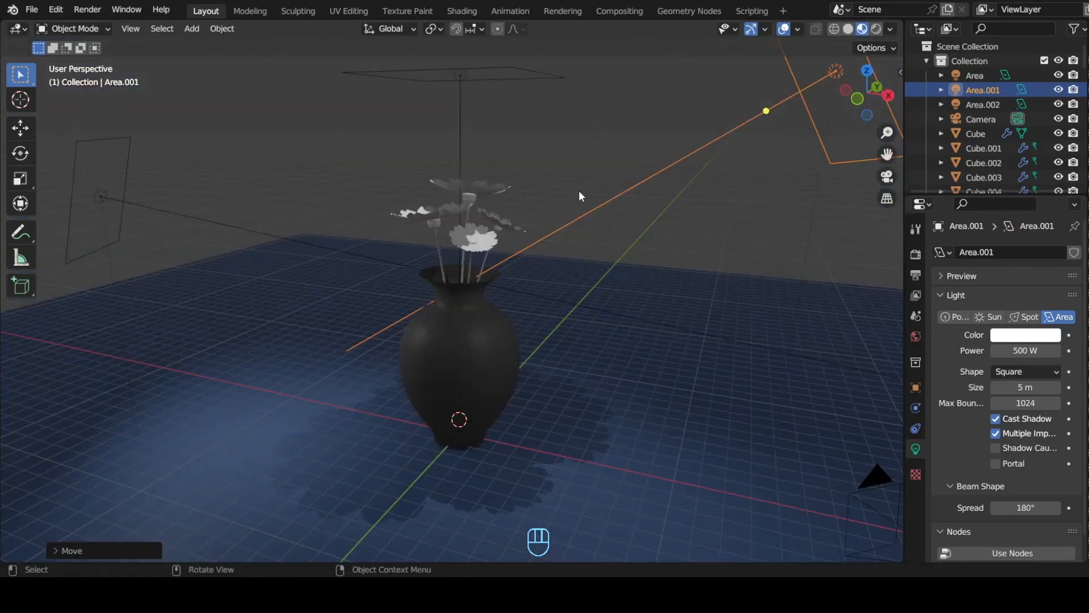
{"action": "left_click", "coordinate": [866, 30]}
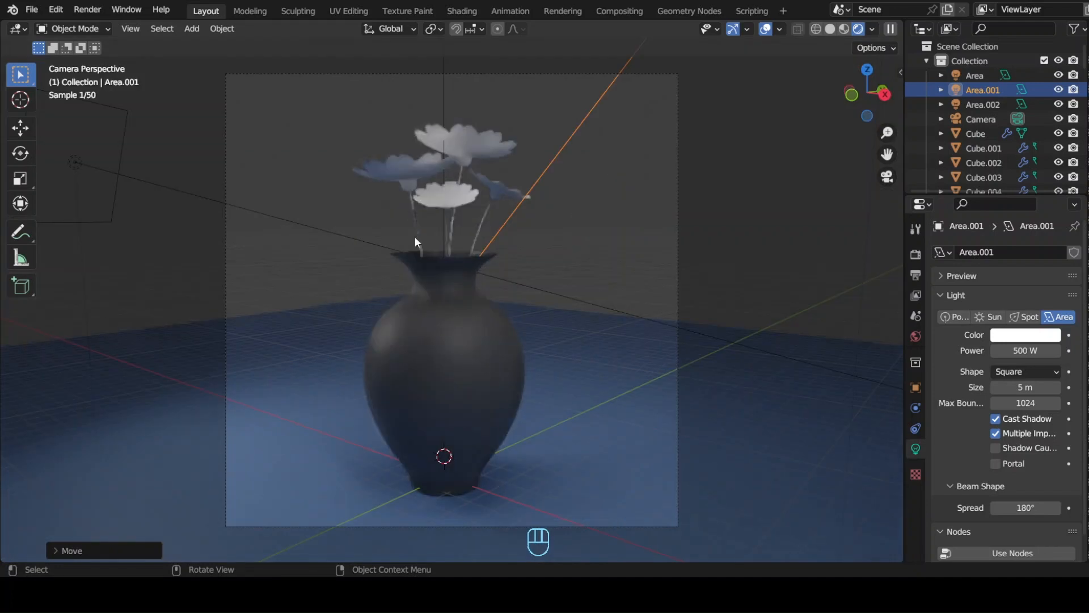
{"action": "left_click", "coordinate": [982, 103]}
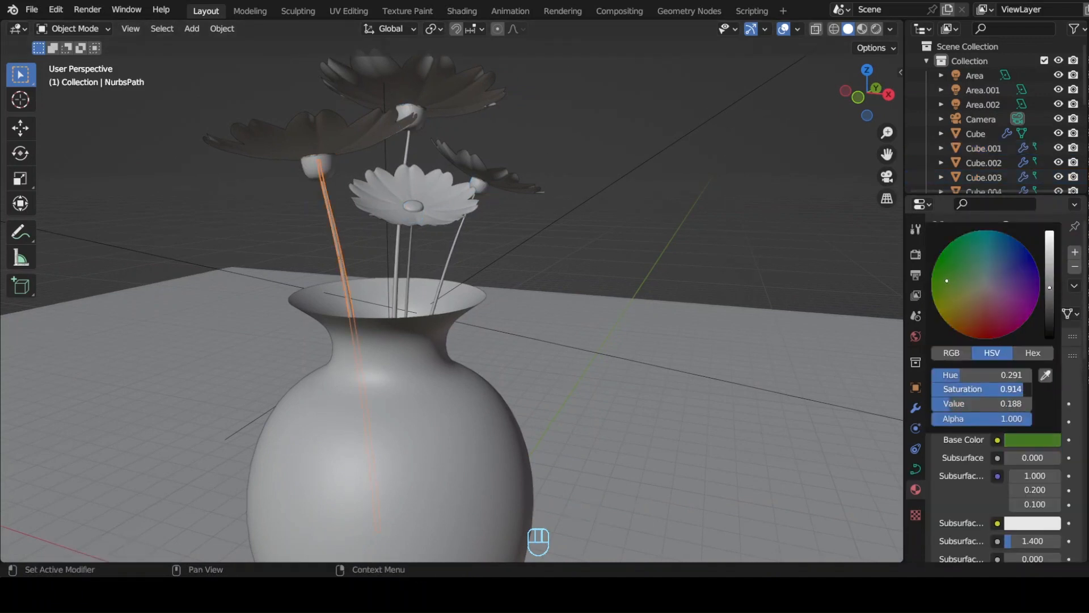
Link the dark green stem material to the other selected stems.
{"action": "key", "text": "Ctrl+L"}
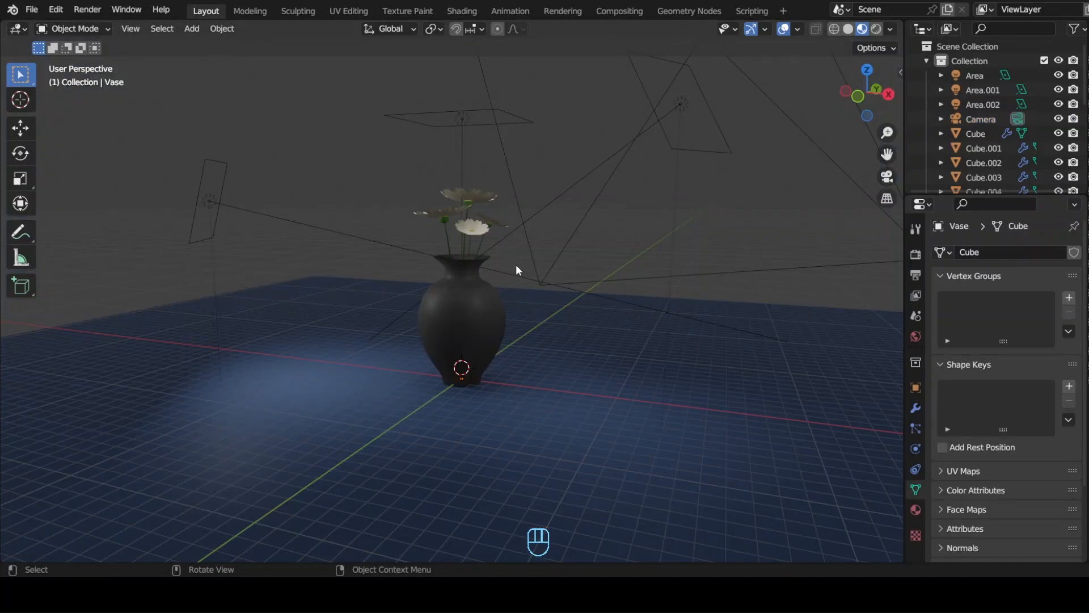
Duplicate and shrink flowers to fill out the bouquet, then save the .blend file.
{"action": "key", "text": "Shift+D"}
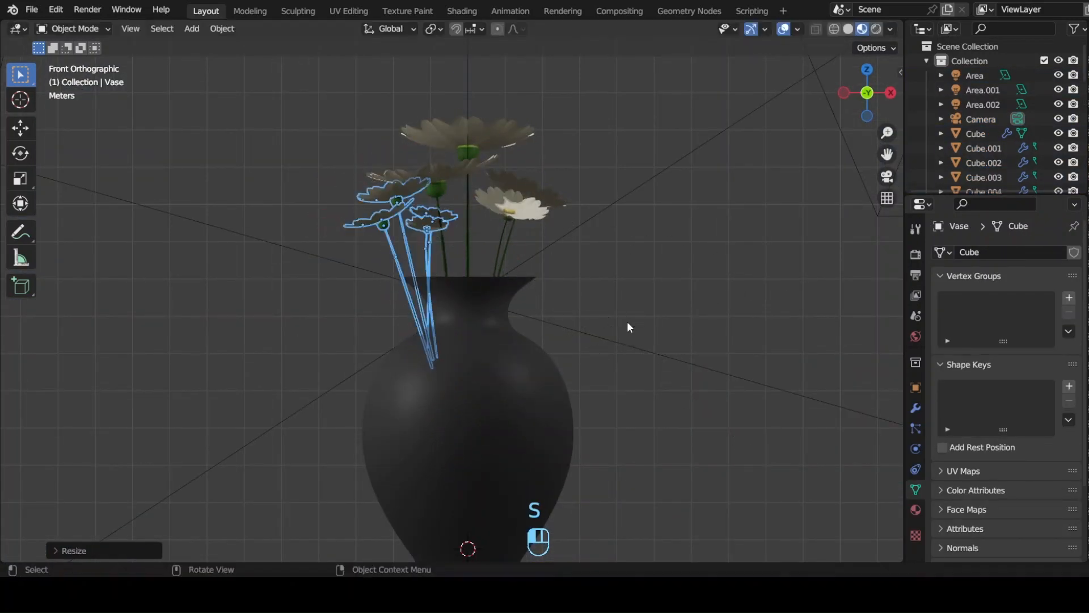
{"action": "key", "text": "r"}
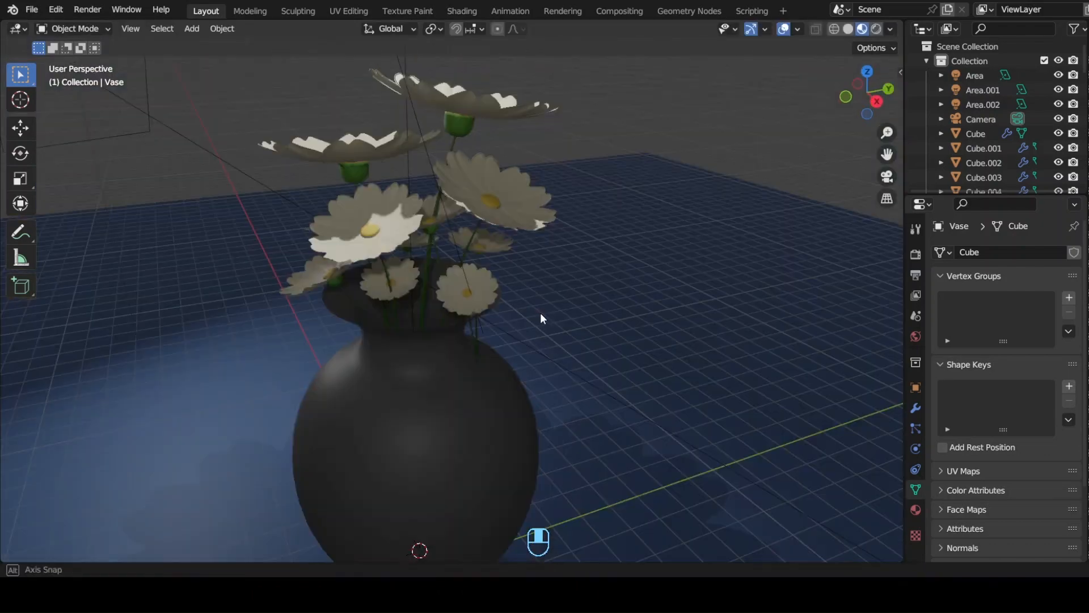
{"action": "key", "text": "Ctrl+S"}
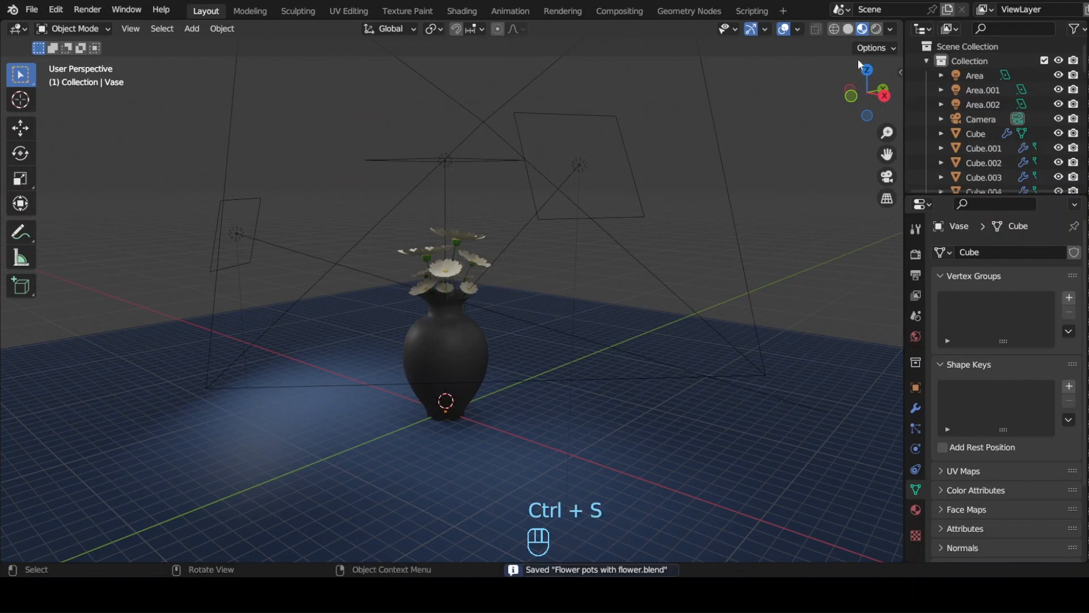
Place a fourth area light above the vase, aim it down and set its colour to orange.
{"action": "left_click", "coordinate": [914, 510]}
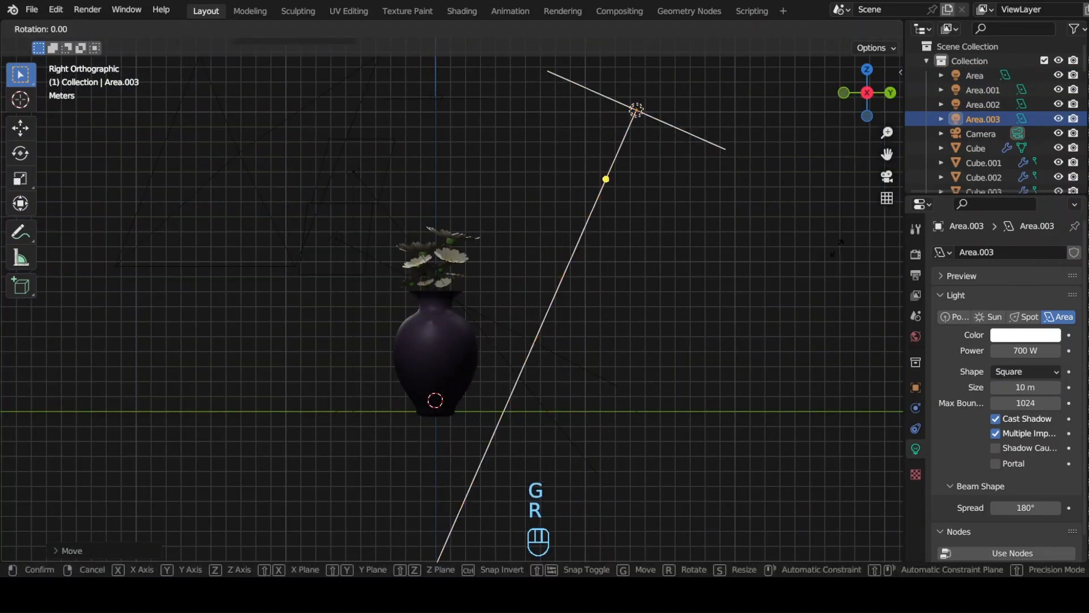
{"action": "key", "text": "KP_1"}
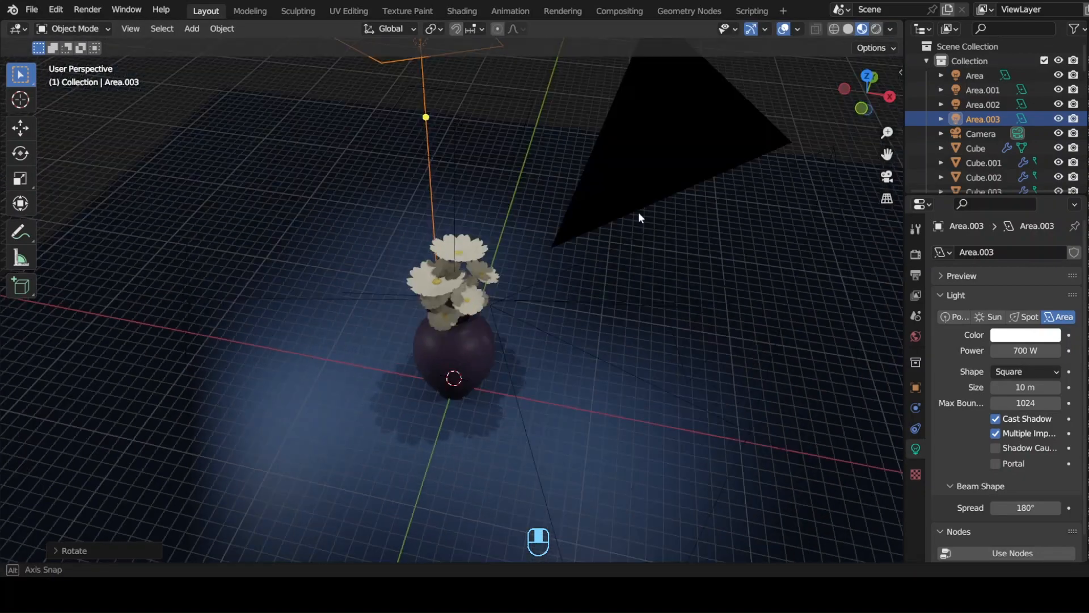
{"action": "left_click_drag", "start_coordinate": [638, 218], "coordinate": [298, 518]}
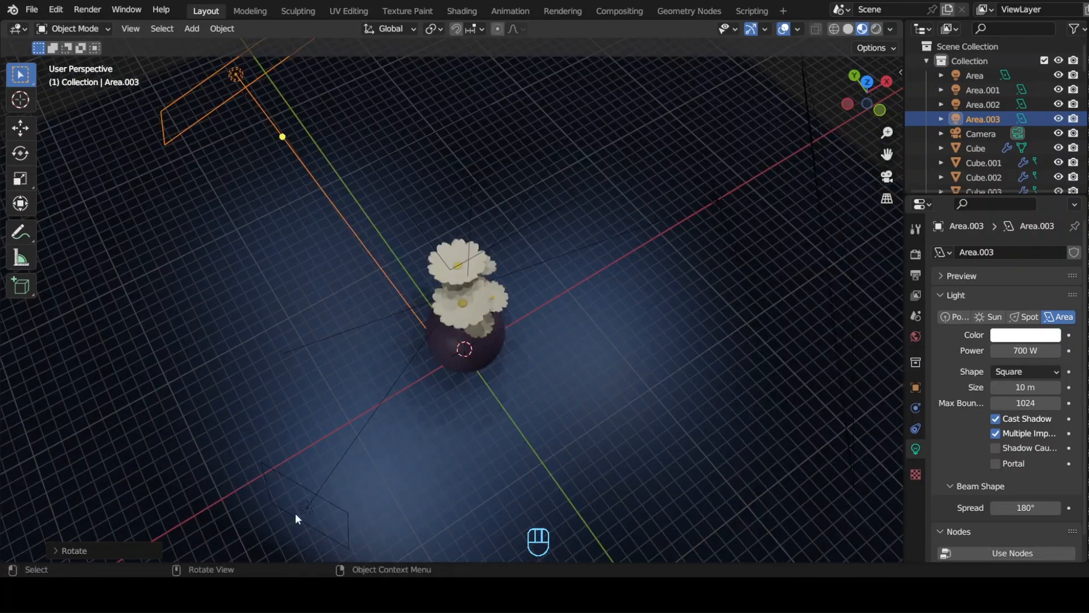
{"action": "left_click", "coordinate": [1026, 335]}
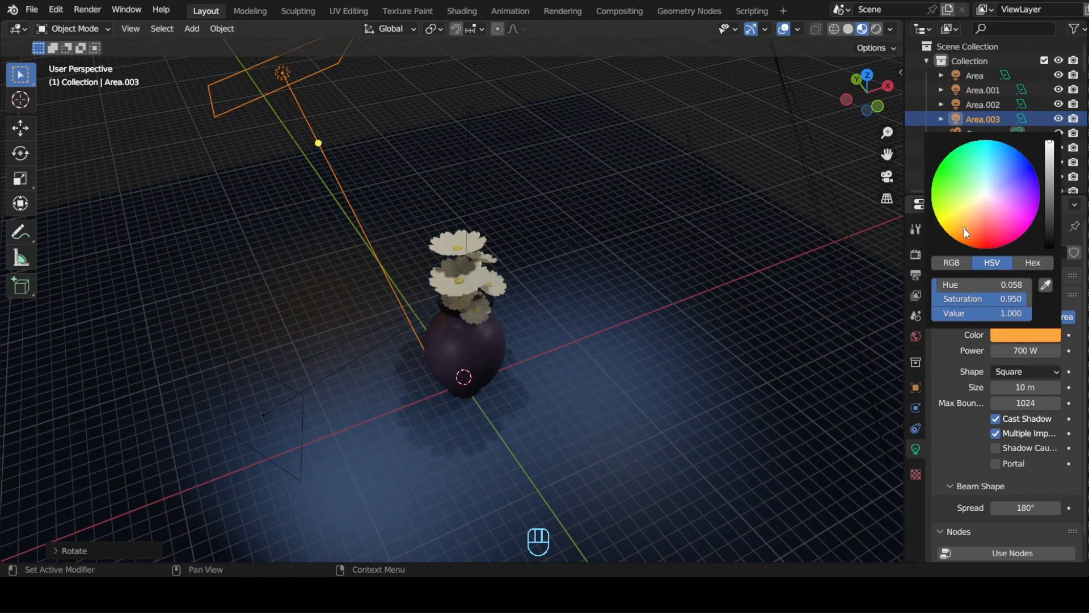
{"action": "key", "text": "ctrl+s"}
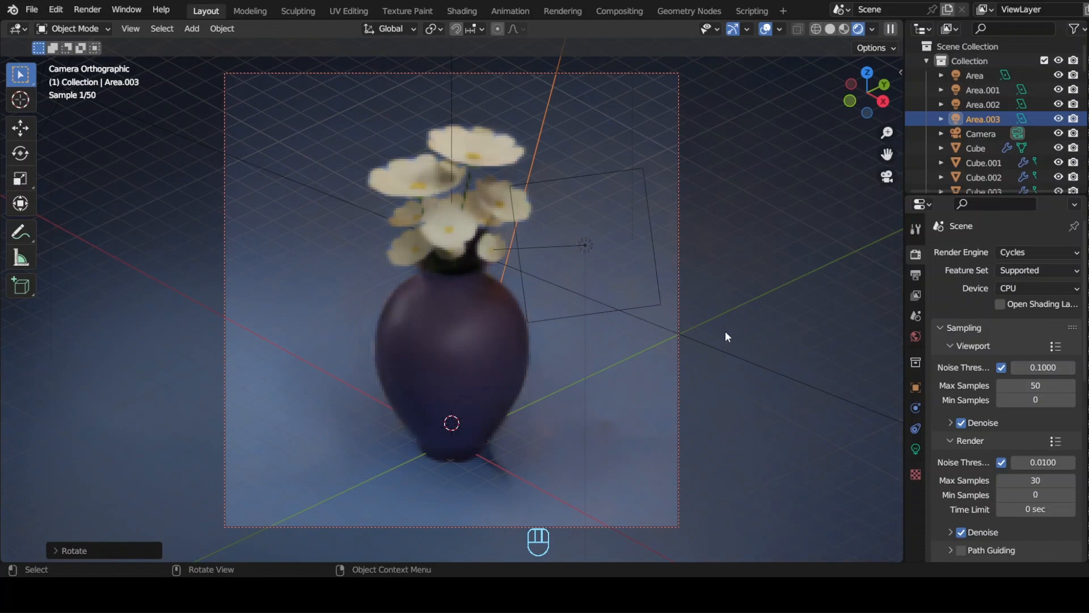
Leave the camera view and slide the Area.002 light along its facing direction.
{"action": "key", "text": "KP_0"}
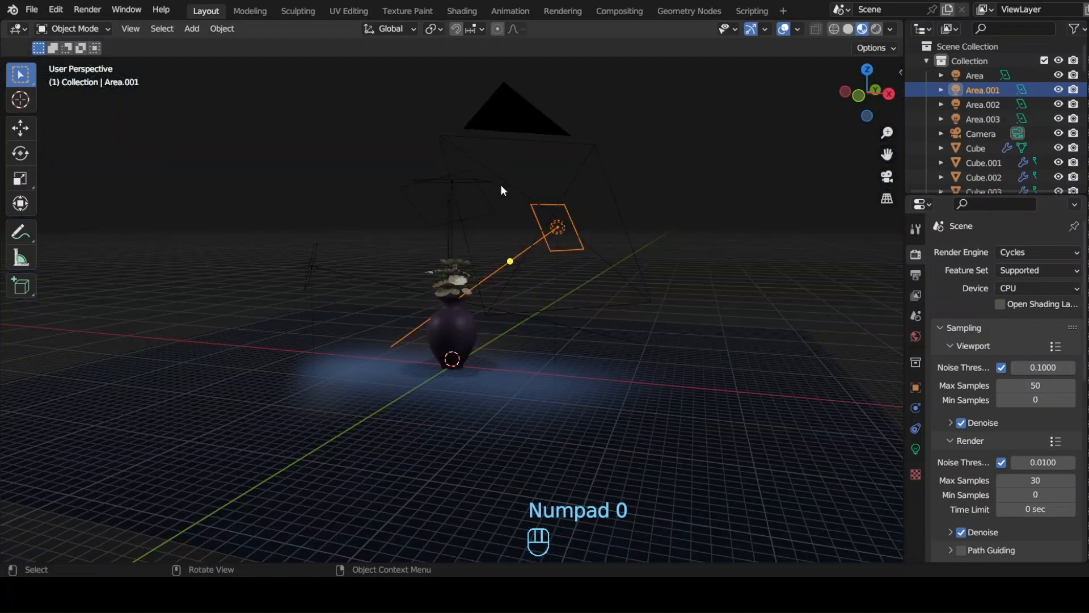
{"action": "left_click_drag", "start_coordinate": [503, 191], "coordinate": [390, 180]}
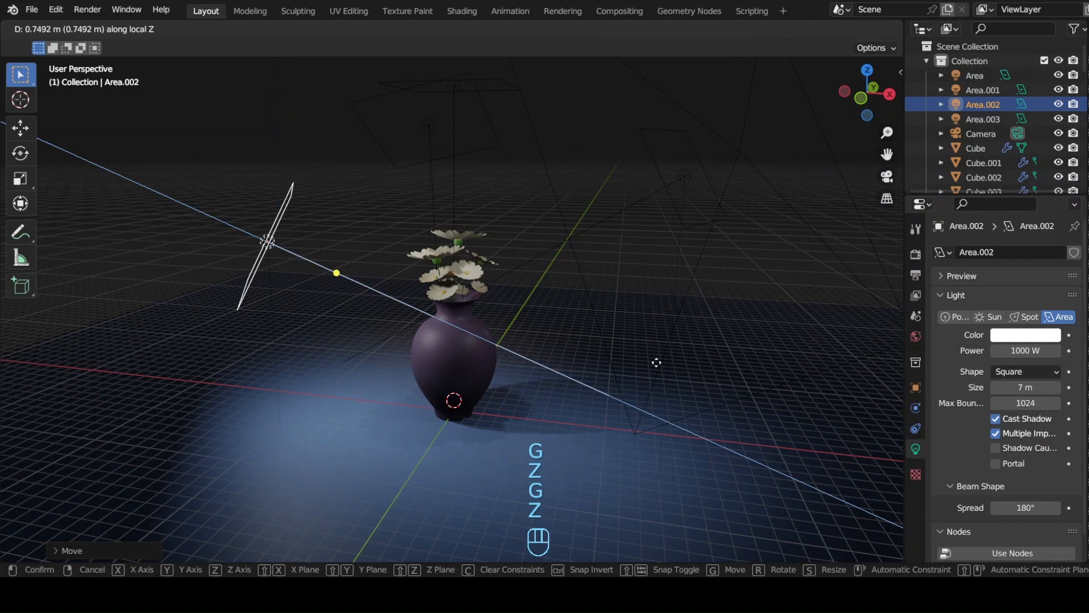
{"action": "key", "text": "KP_0"}
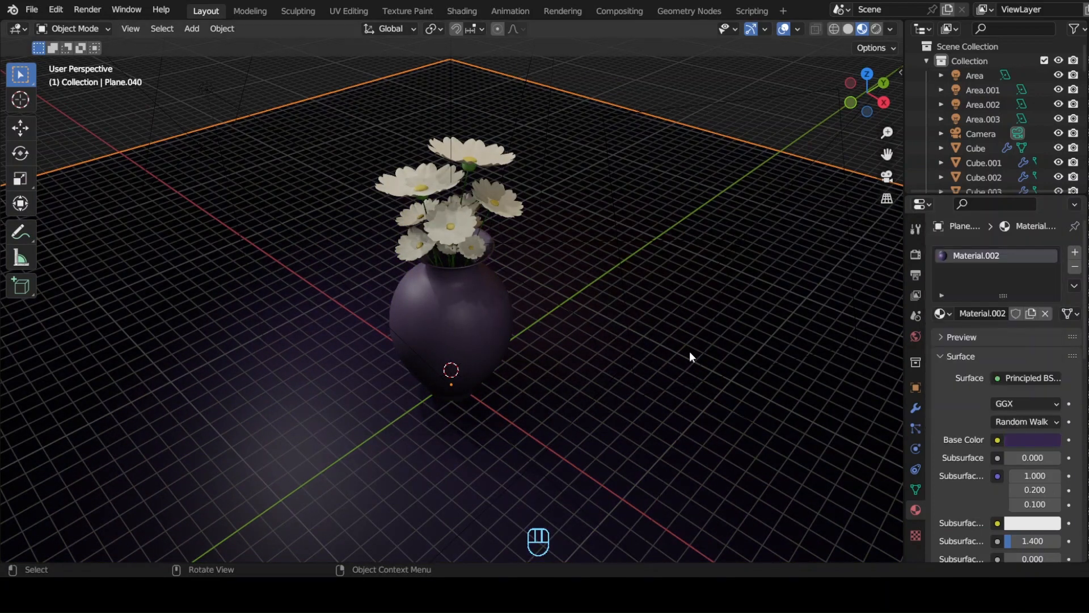
Make the vase material glossy light blue and check it through the camera.
{"action": "left_click", "coordinate": [1024, 441]}
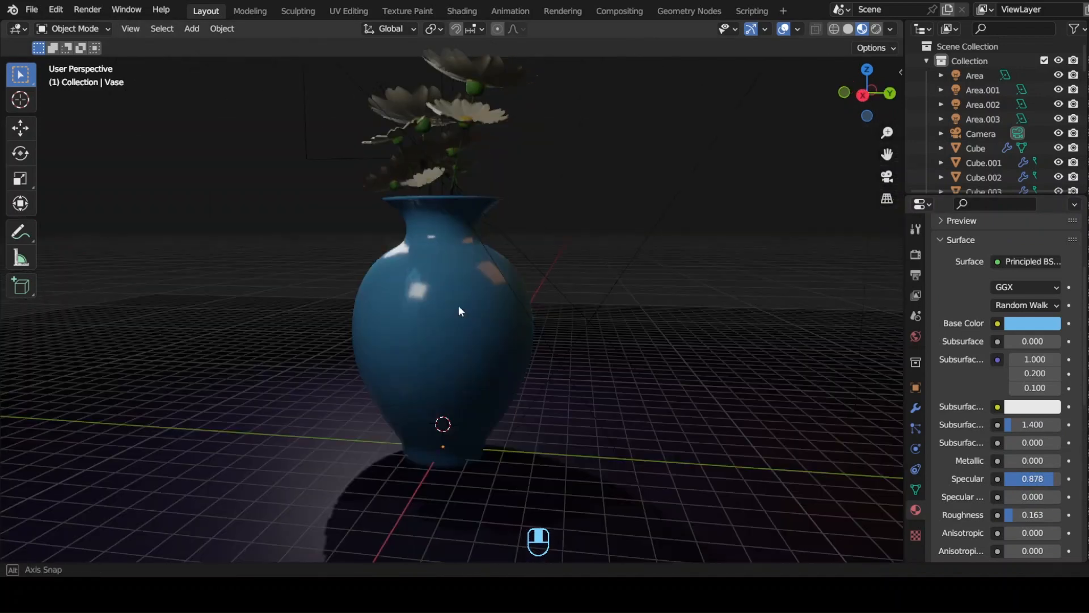
{"action": "key", "text": "KP_0"}
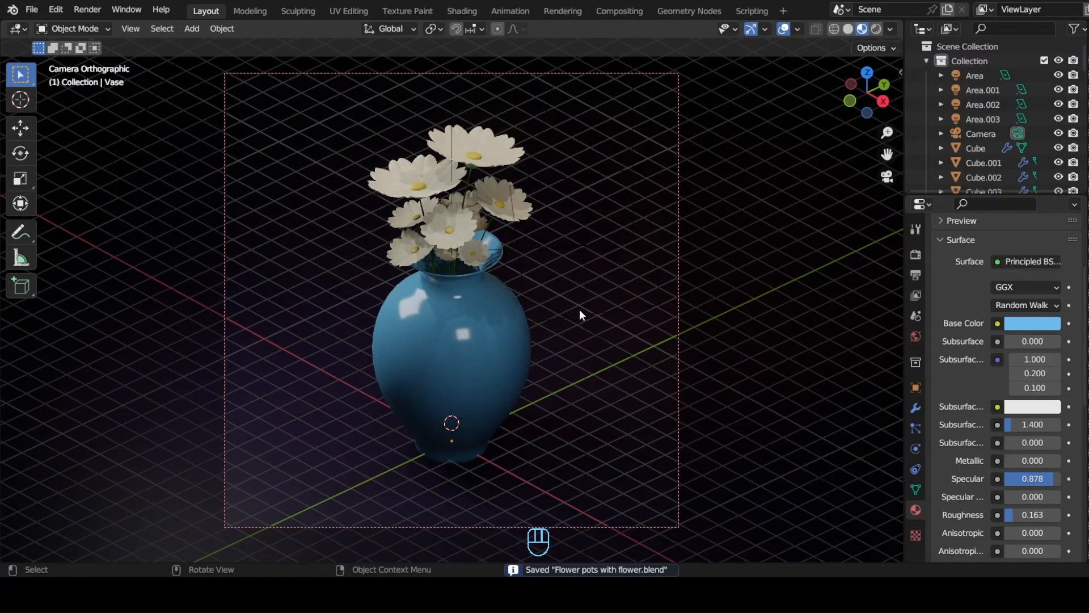
{"action": "left_click", "coordinate": [983, 119]}
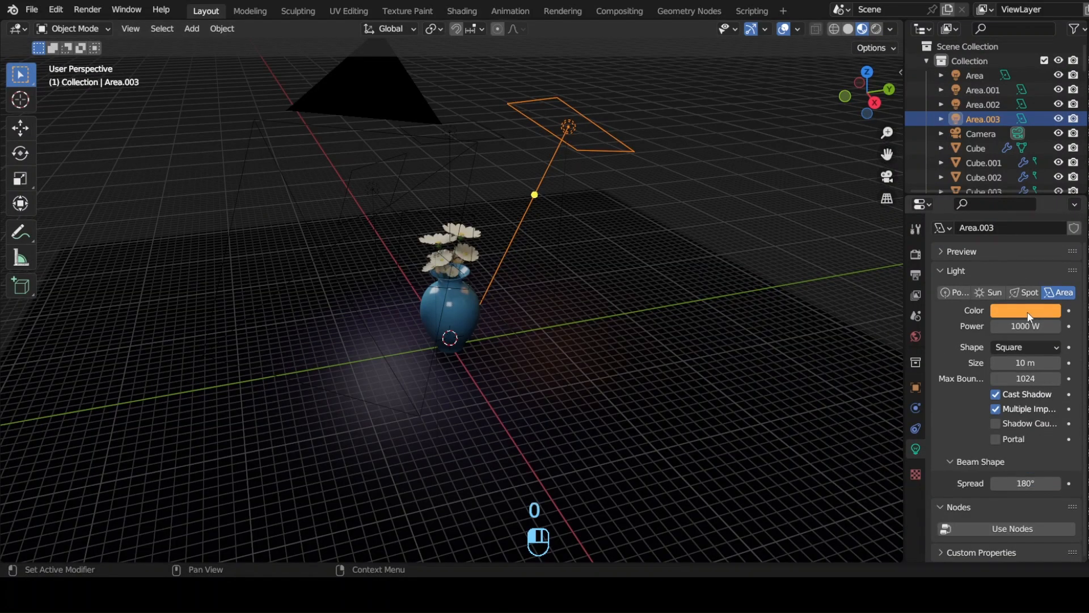
Raise the orange light to 1000 W and reposition the lavender Area.002 light.
{"action": "key", "text": "KP_3"}
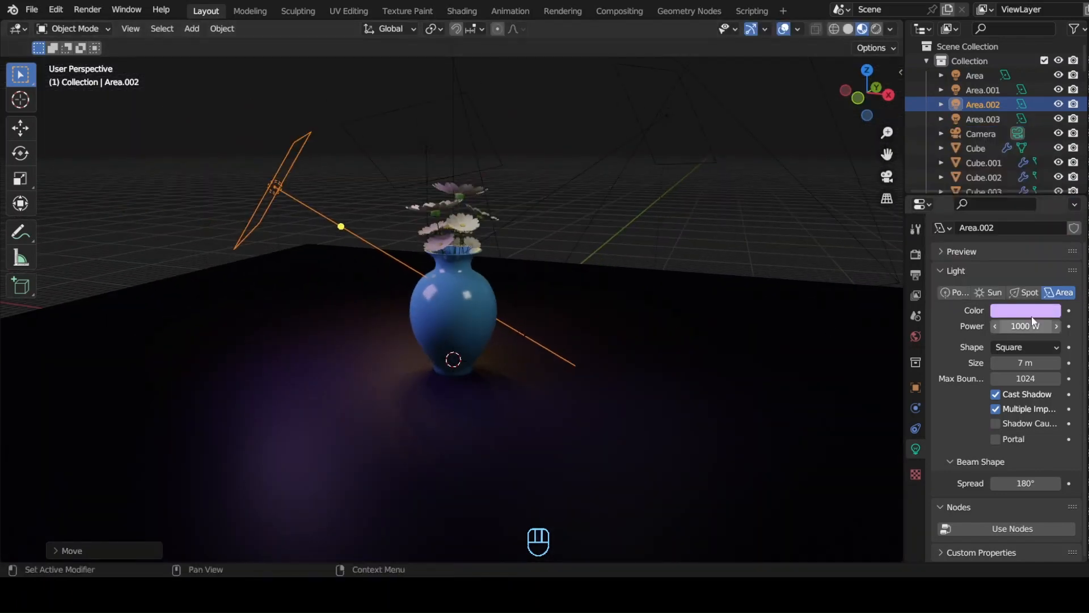
{"action": "key", "text": "Ctrl+S"}
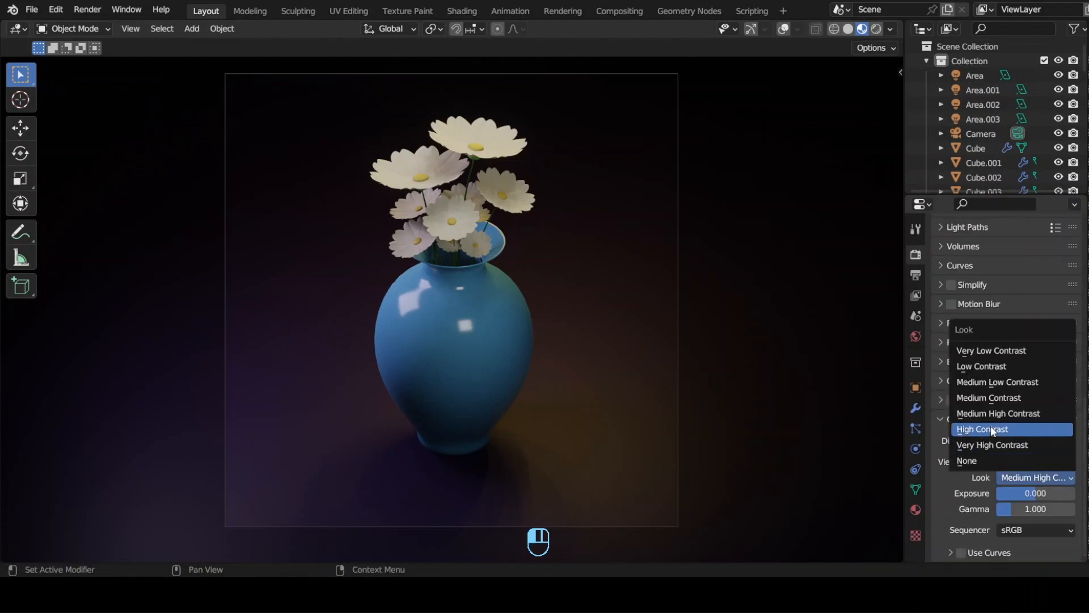
Set the Color Management look to High Contrast for the render.
{"action": "left_click", "coordinate": [981, 429]}
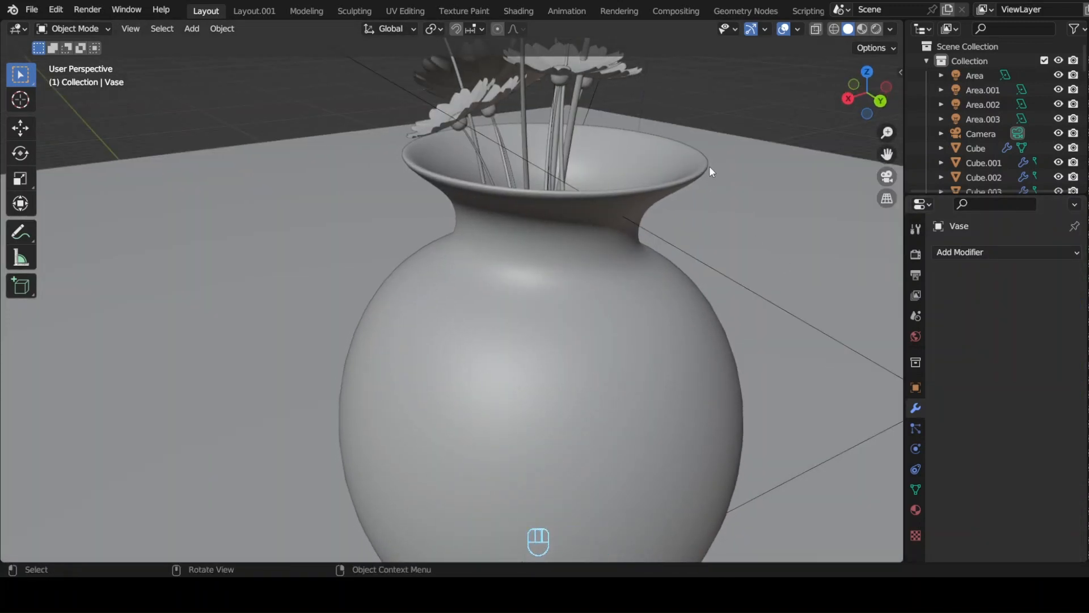
Assign a new white glossy material to selected ring face loops on the vase.
{"action": "key", "text": "Tab"}
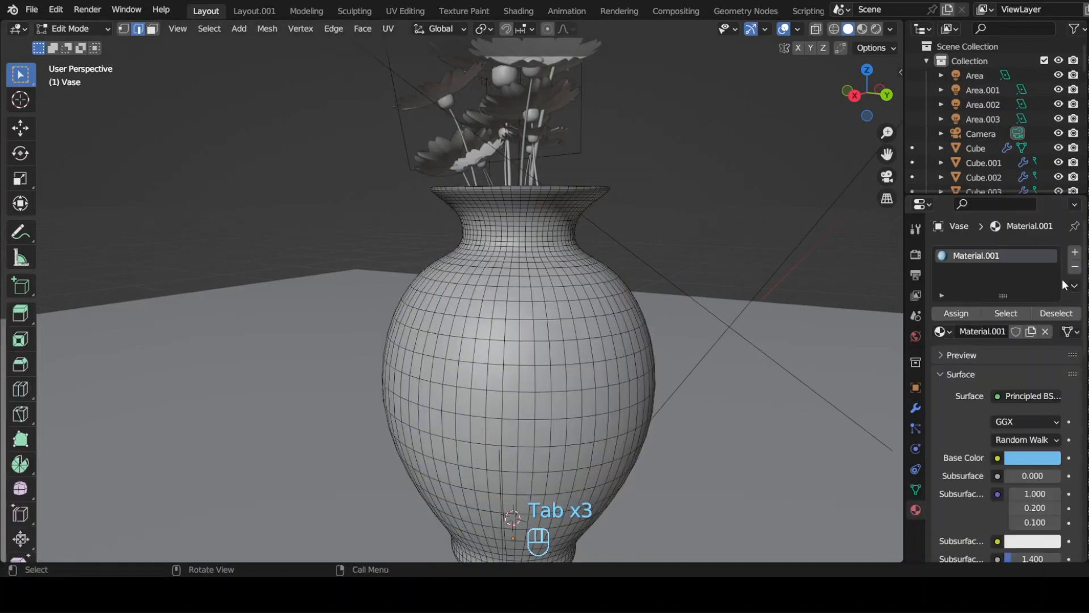
{"action": "left_click", "coordinate": [1033, 458]}
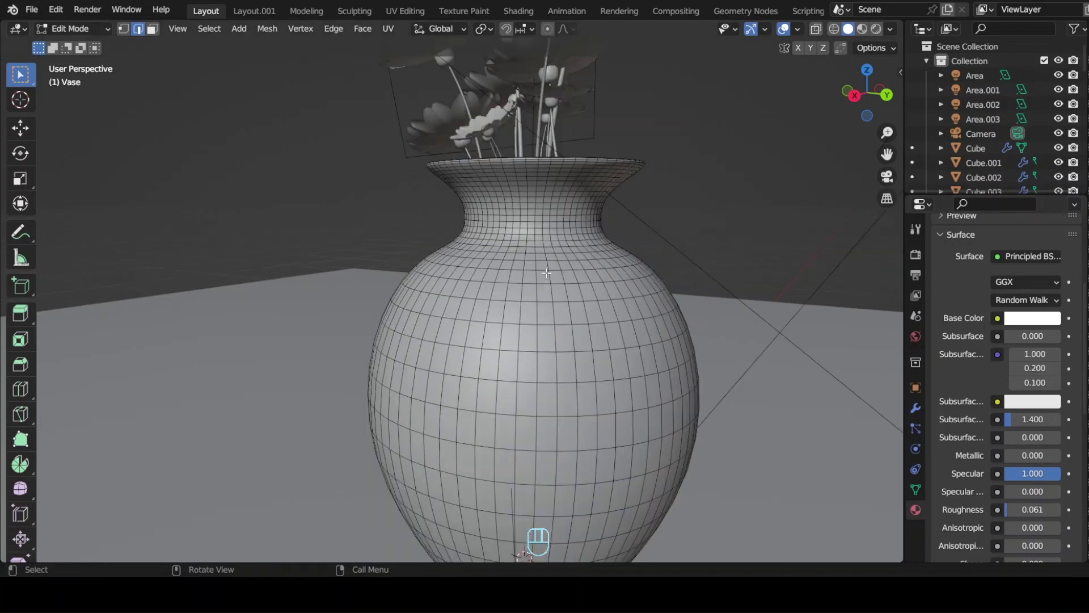
{"action": "left_click", "coordinate": [874, 30]}
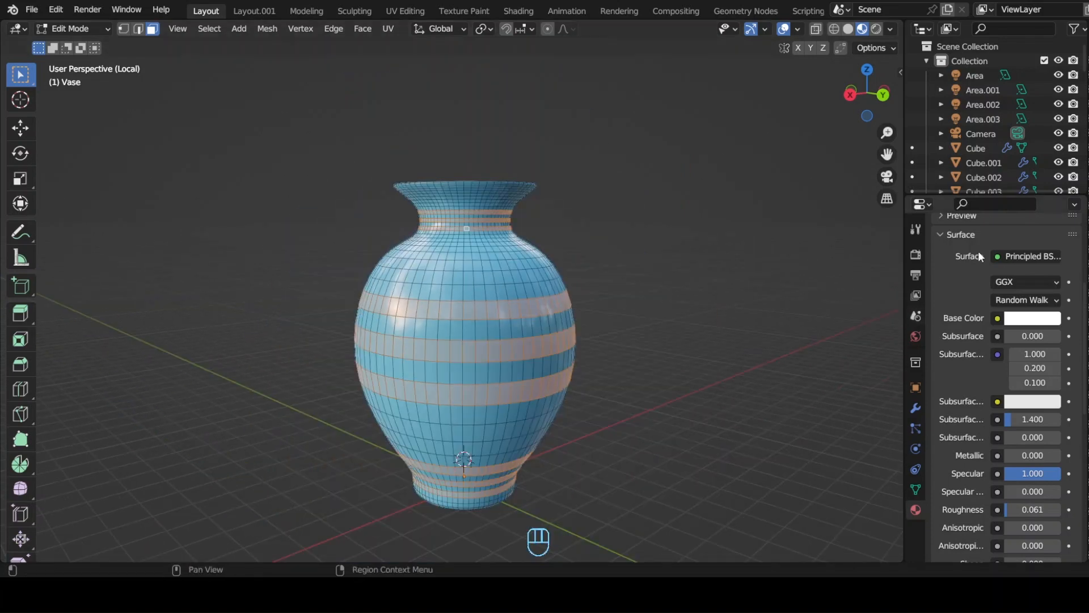
{"action": "key", "text": "Tab"}
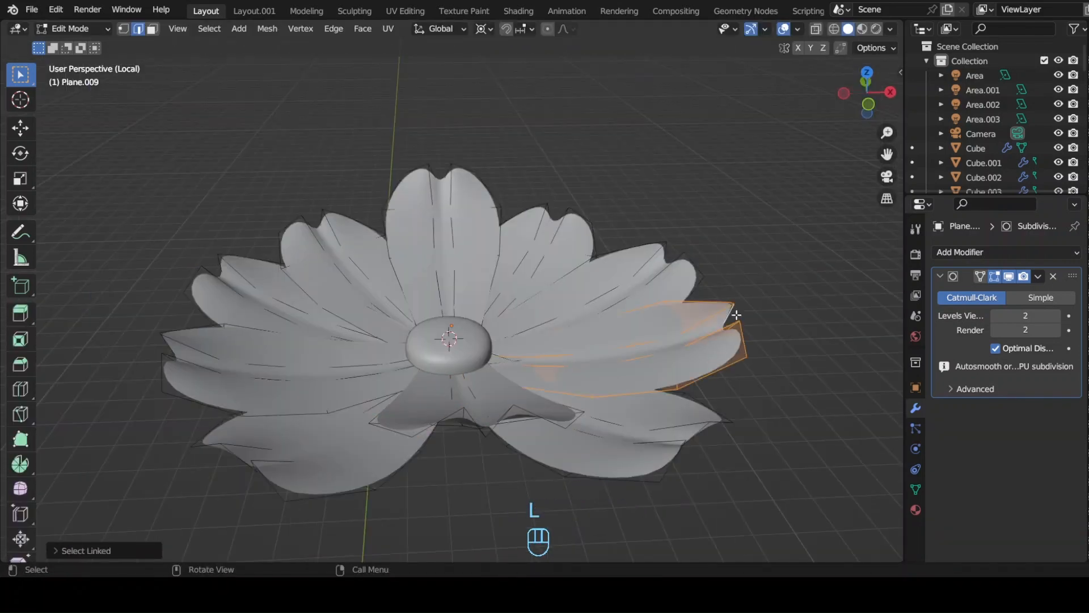
Rotate the daisy's petals upward in Edit Mode to form a deeper cupped bloom.
{"action": "key", "text": "Tab"}
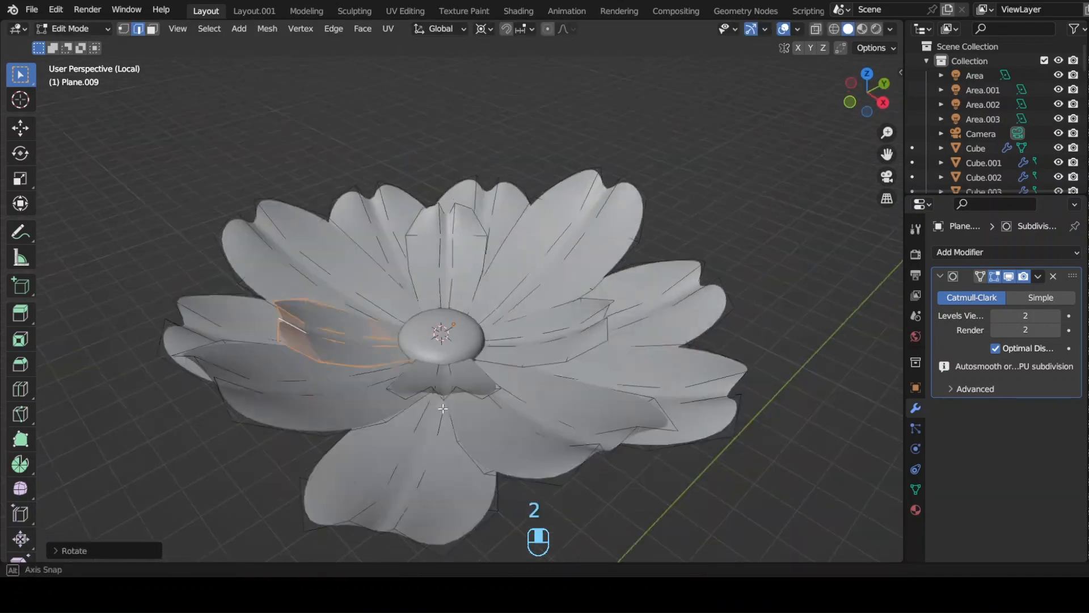
{"action": "key", "text": "Ctrl+Z"}
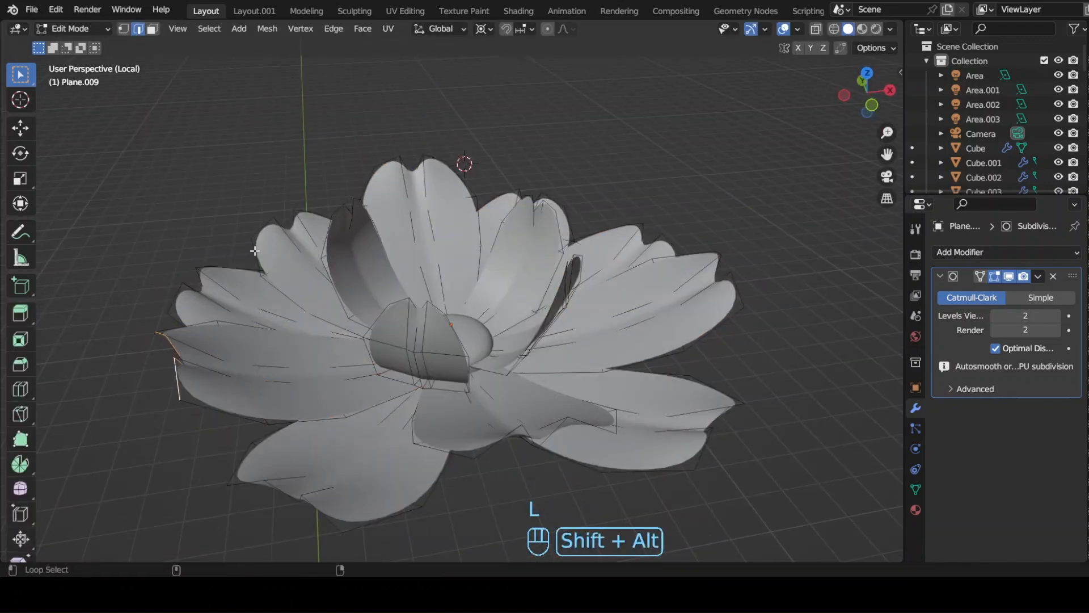
{"action": "key", "text": "Tab"}
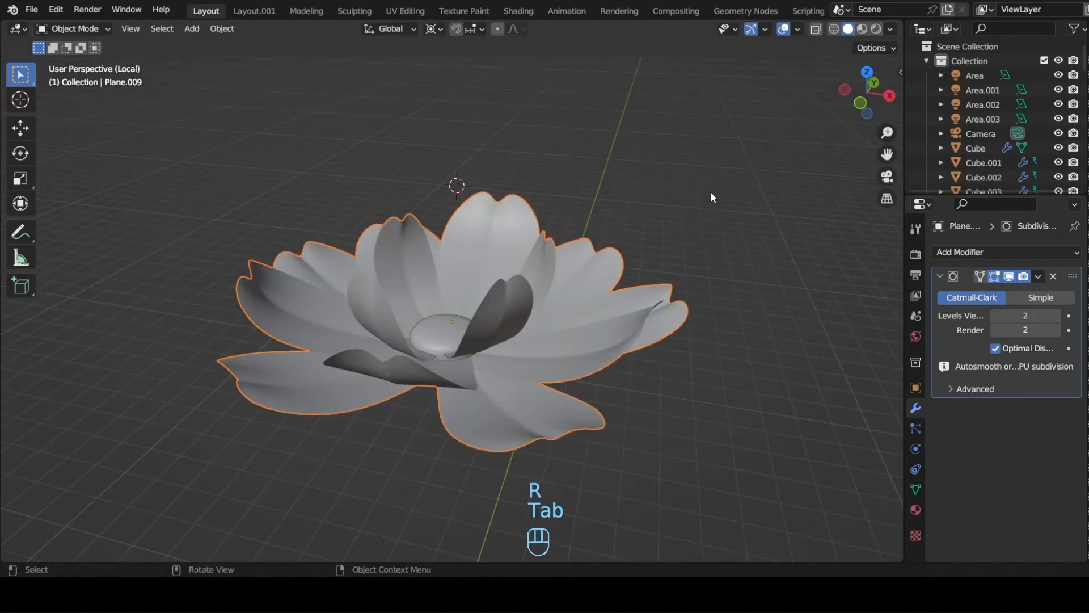
{"action": "key", "text": "Tab"}
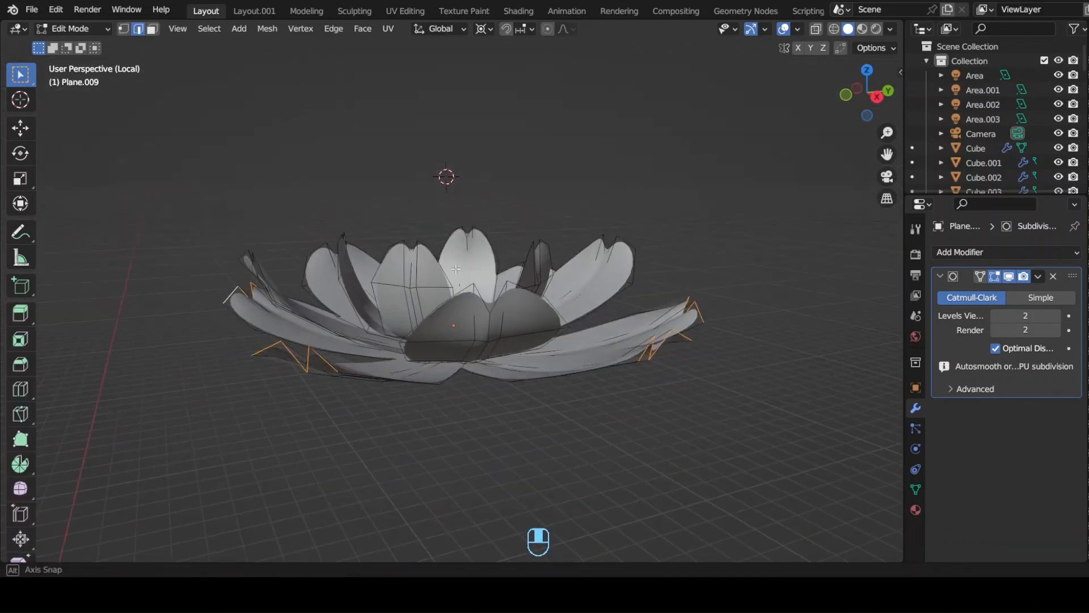